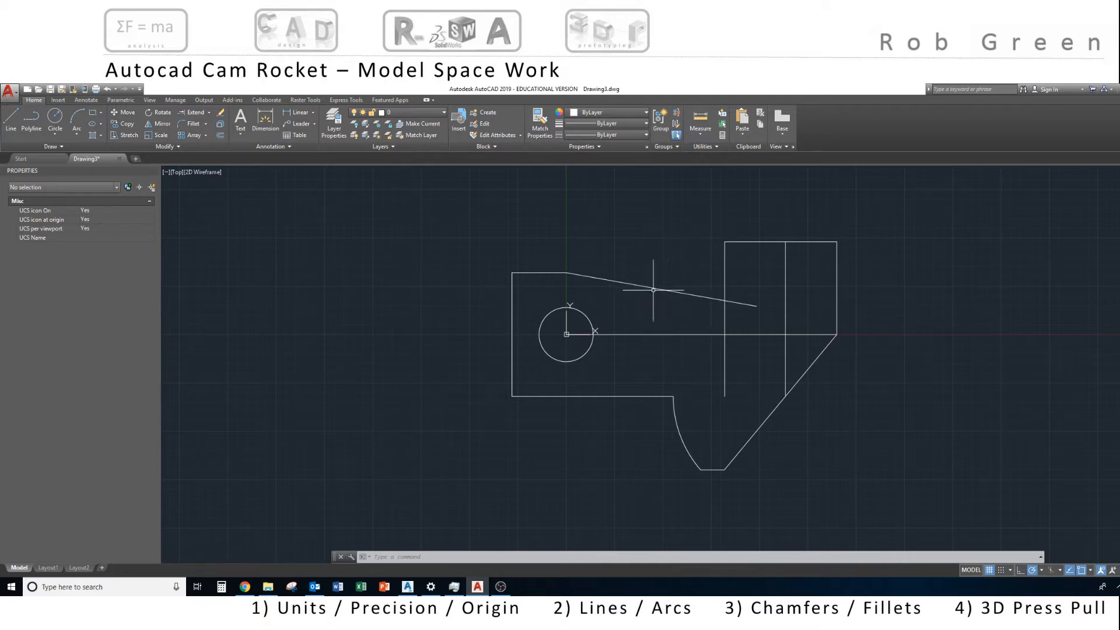
pyautogui.moveTo(724, 244)
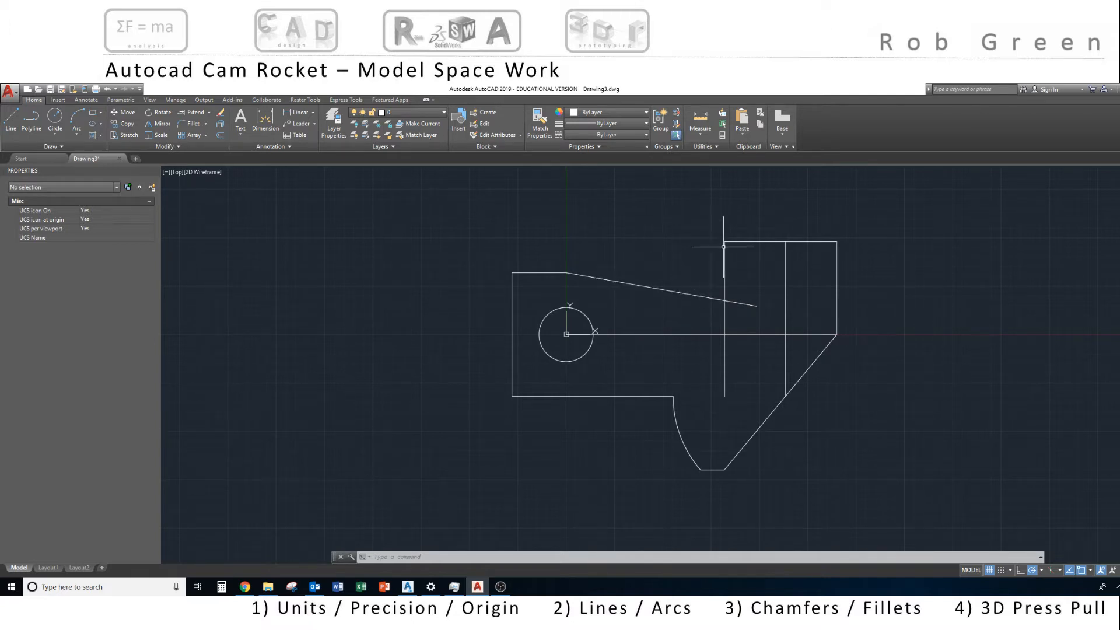
pyautogui.moveTo(628, 275)
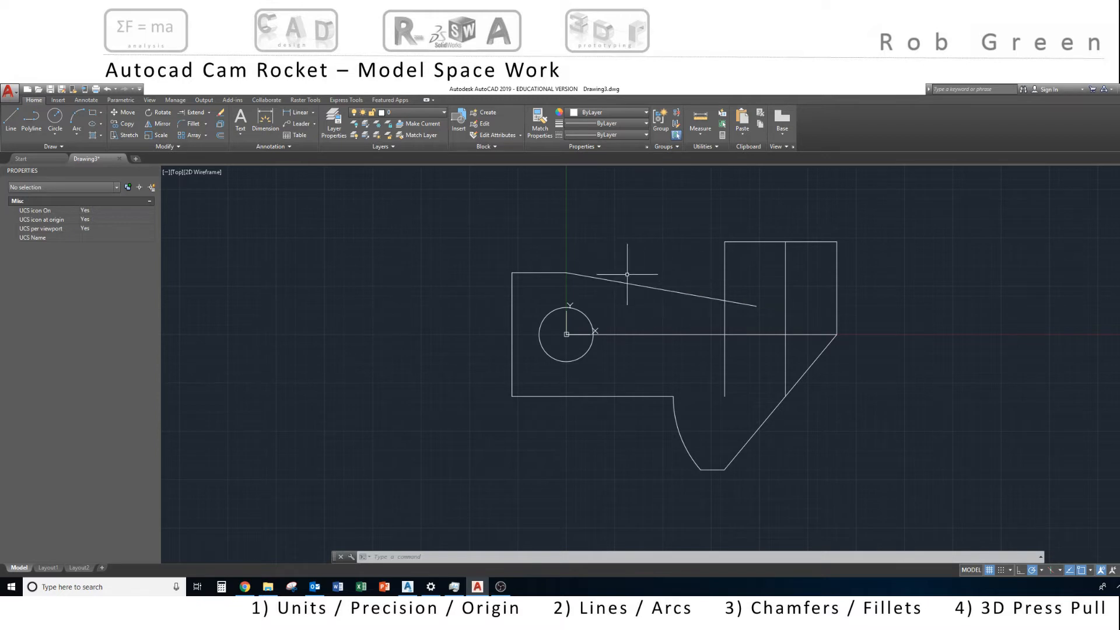
pyautogui.moveTo(672, 288)
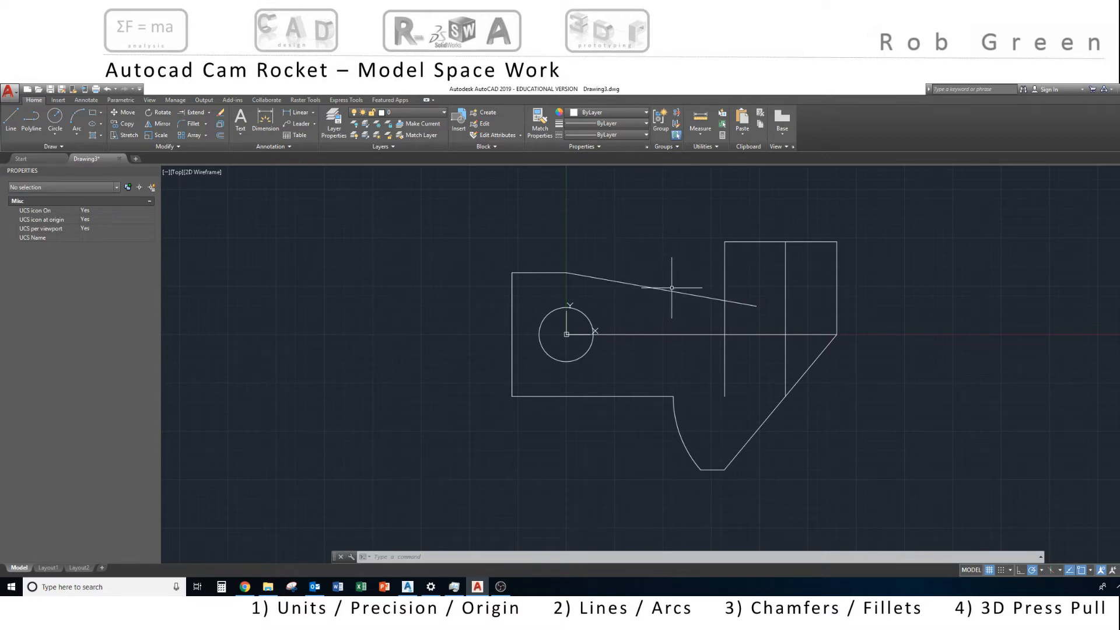
pyautogui.moveTo(723, 242)
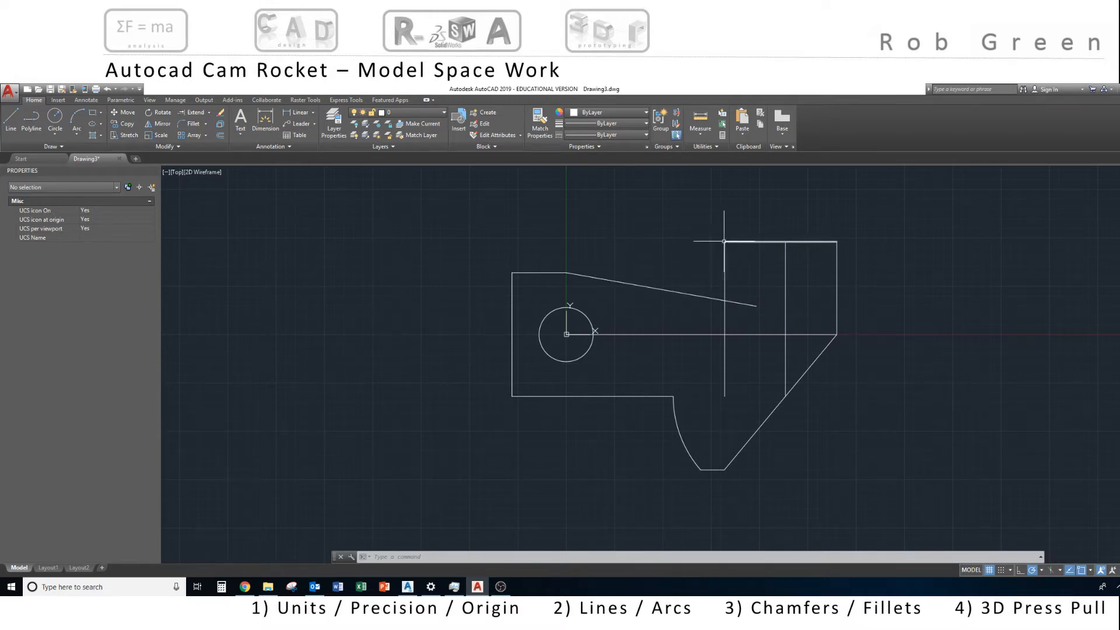
pyautogui.moveTo(736, 229)
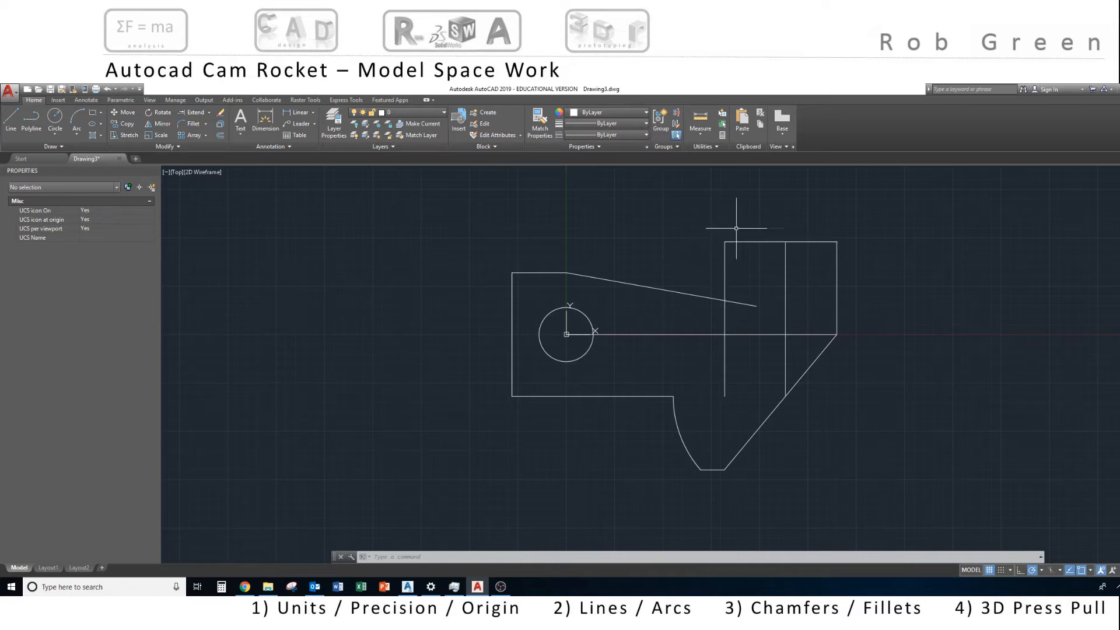
pyautogui.moveTo(730, 243)
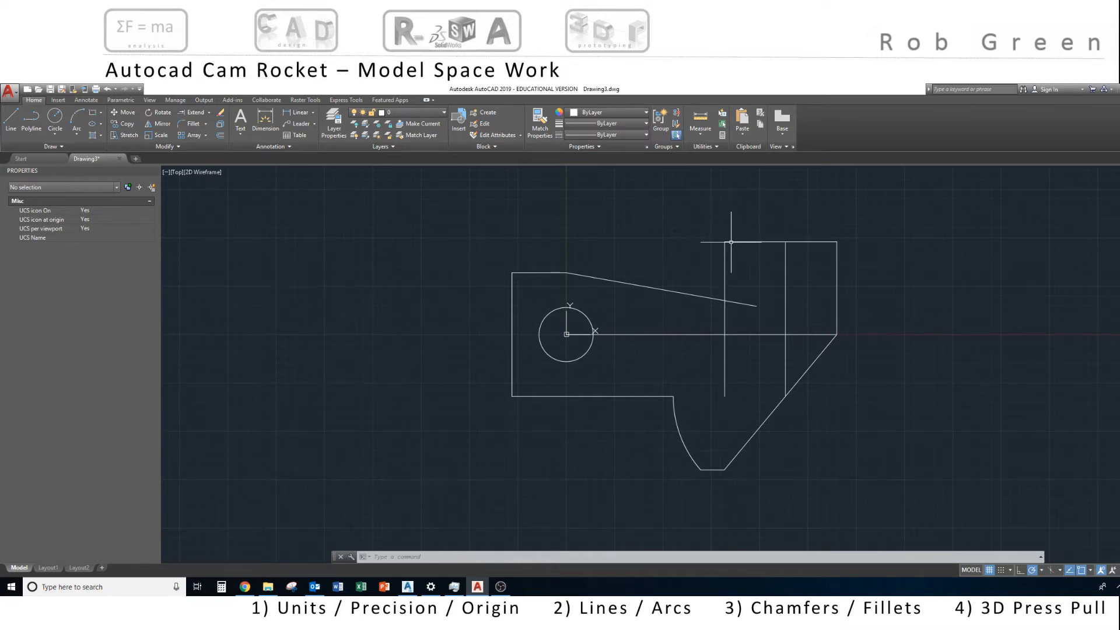
# Draw a large circle centred on the upright rectangle's top-left corner, overlapping the sloped edge.
pyautogui.click(780, 243)
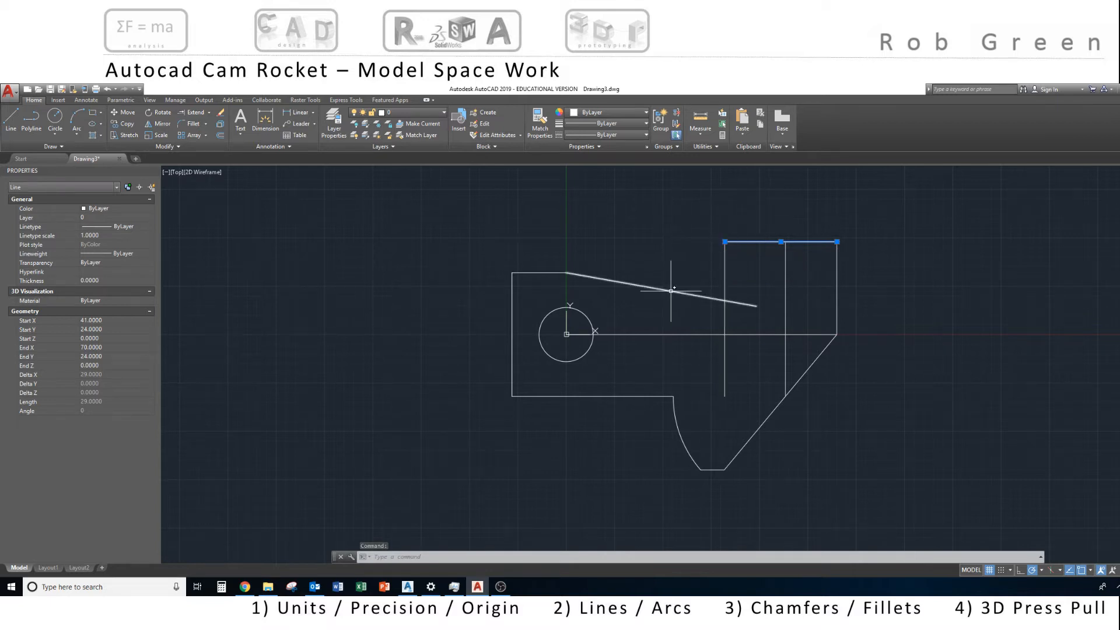
pyautogui.moveTo(672, 290)
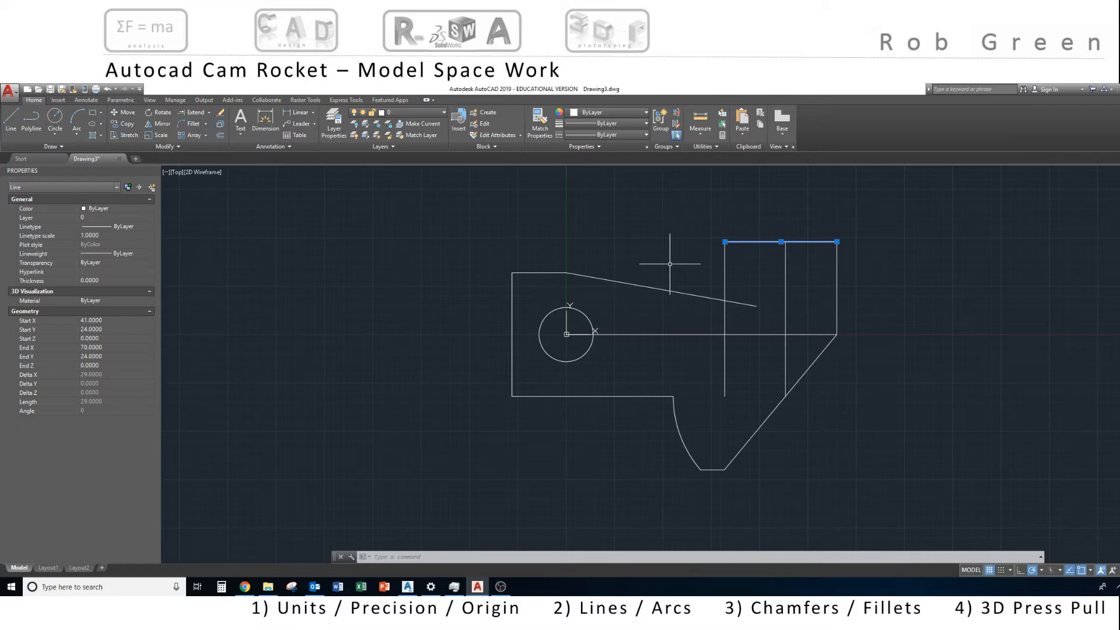
pyautogui.press('Escape')
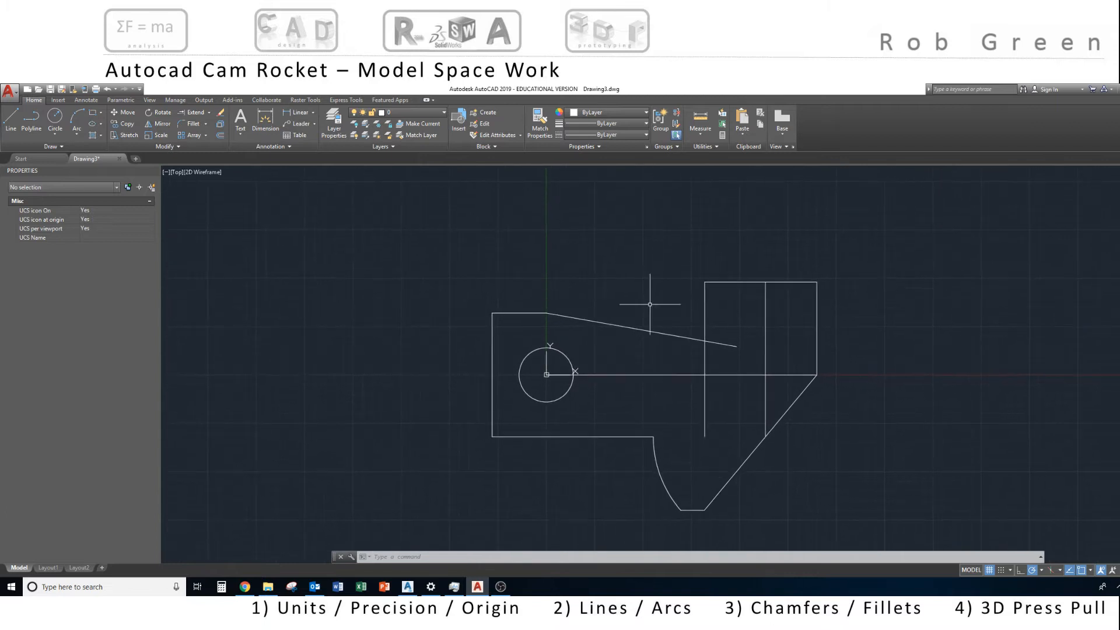
pyautogui.moveTo(629, 243)
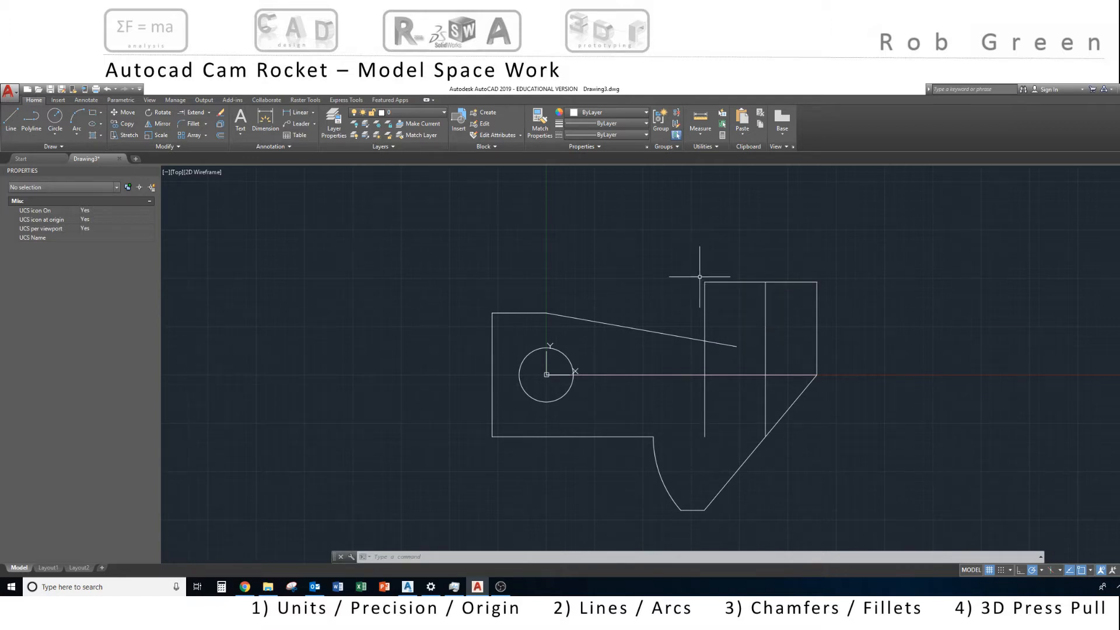
pyautogui.moveTo(639, 238)
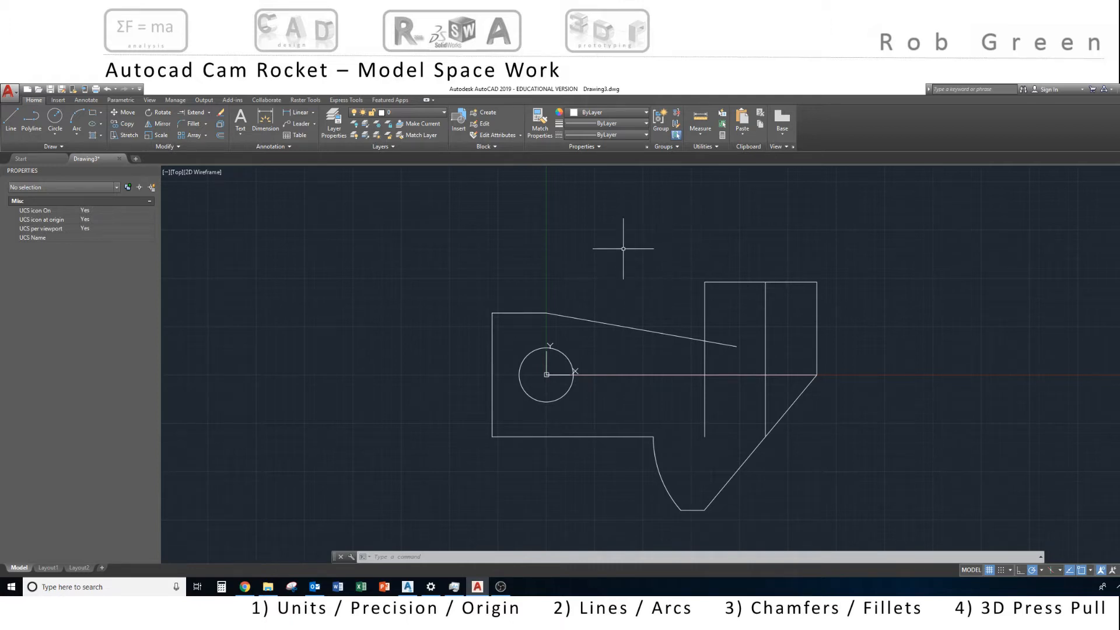
pyautogui.moveTo(663, 222)
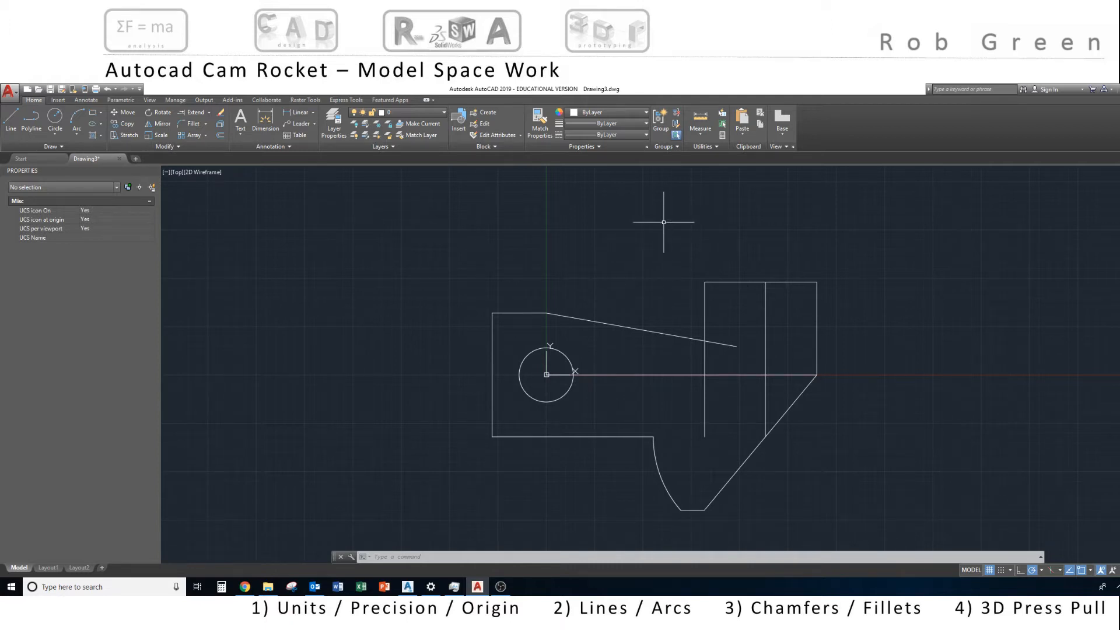
pyautogui.moveTo(703, 281)
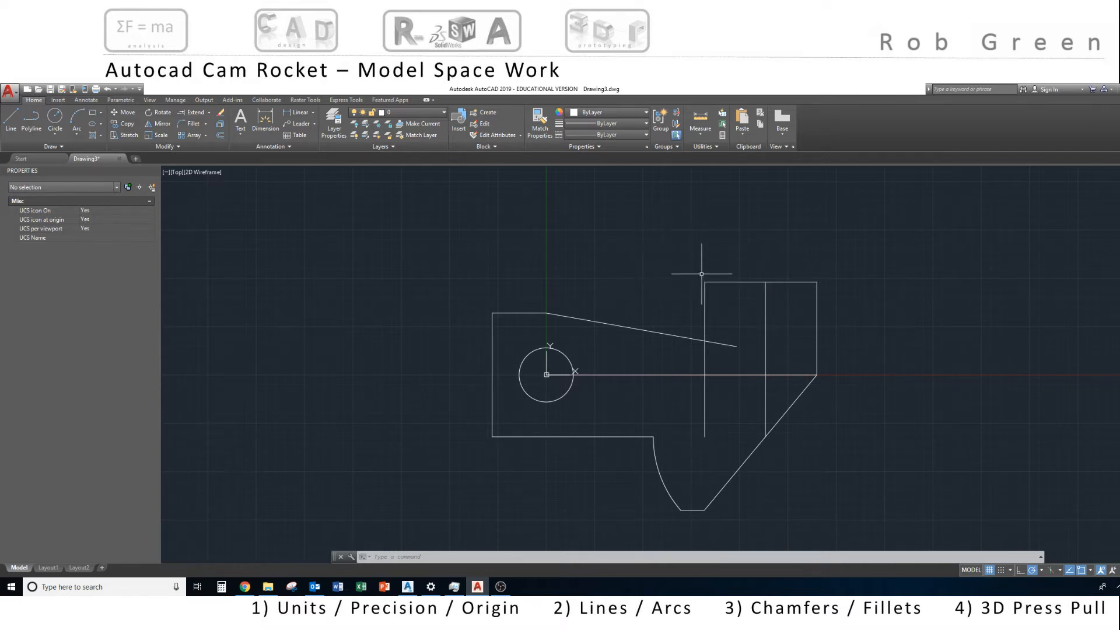
pyautogui.moveTo(703, 278)
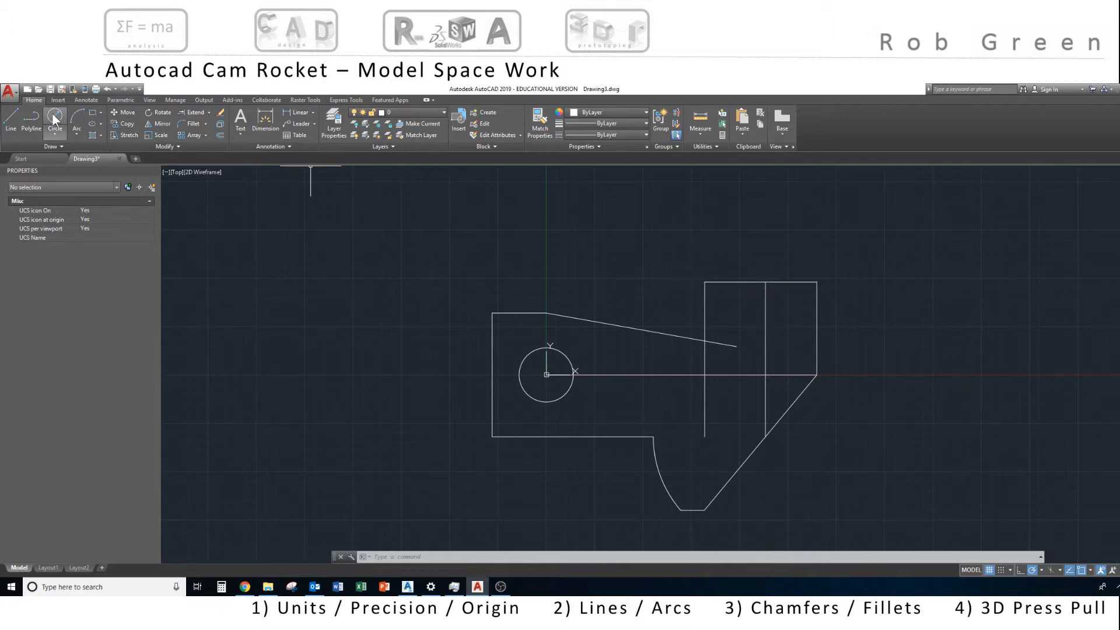
pyautogui.click(55, 118)
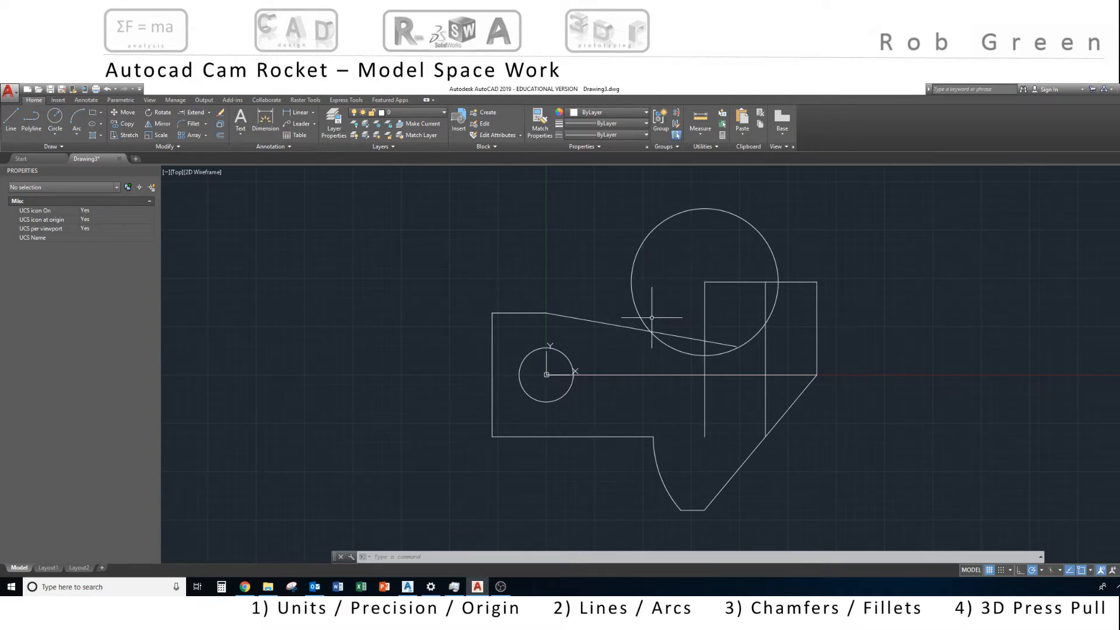
pyautogui.moveTo(712, 286)
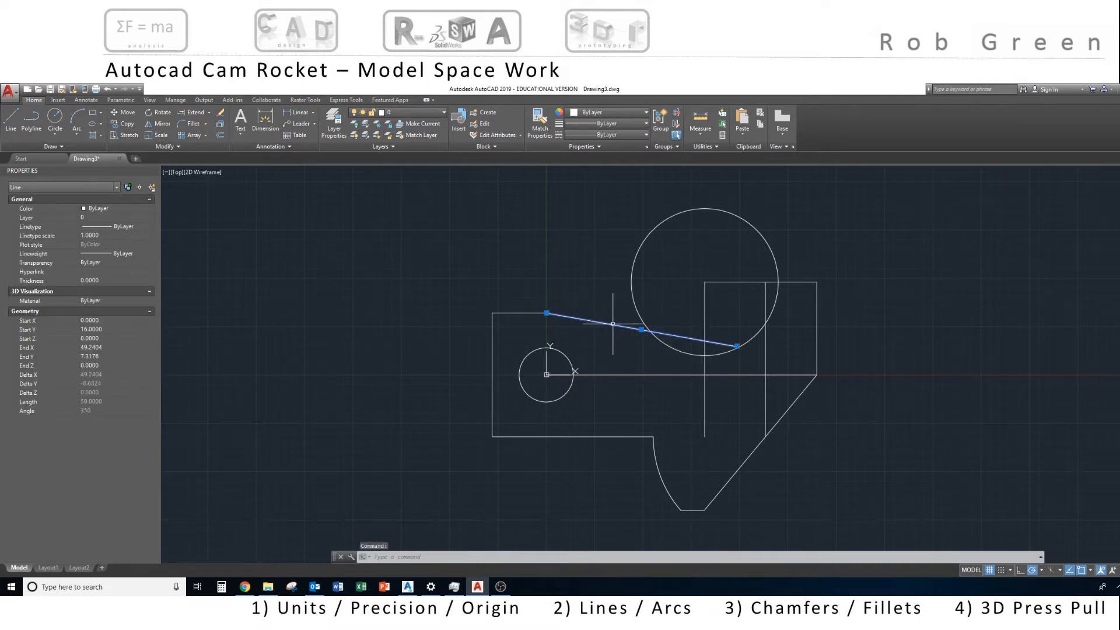
pyautogui.moveTo(625, 326)
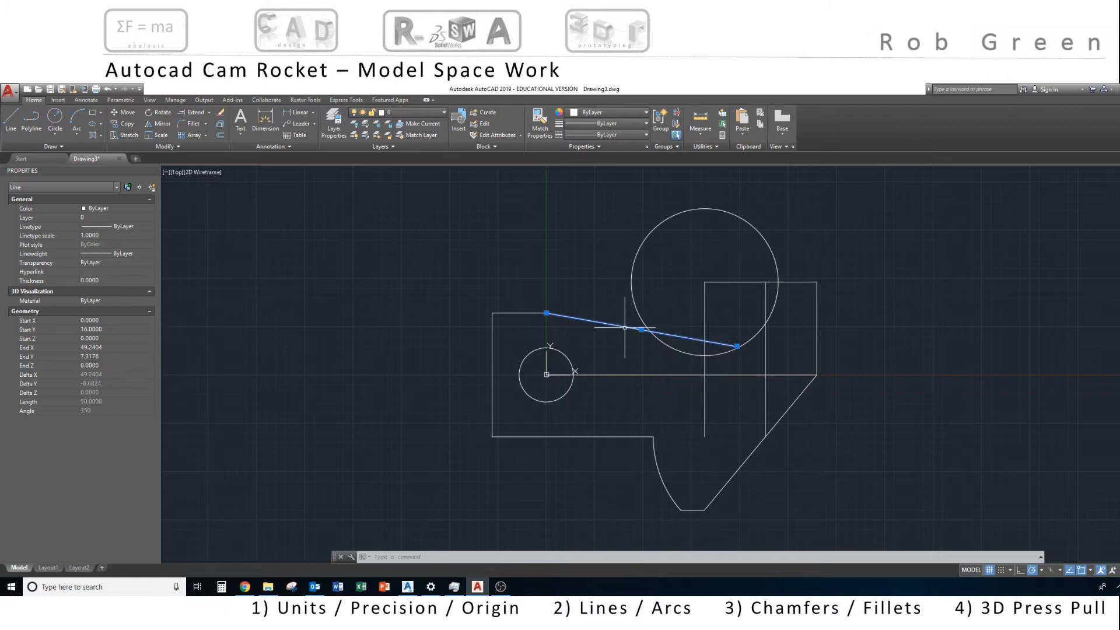
pyautogui.moveTo(643, 259)
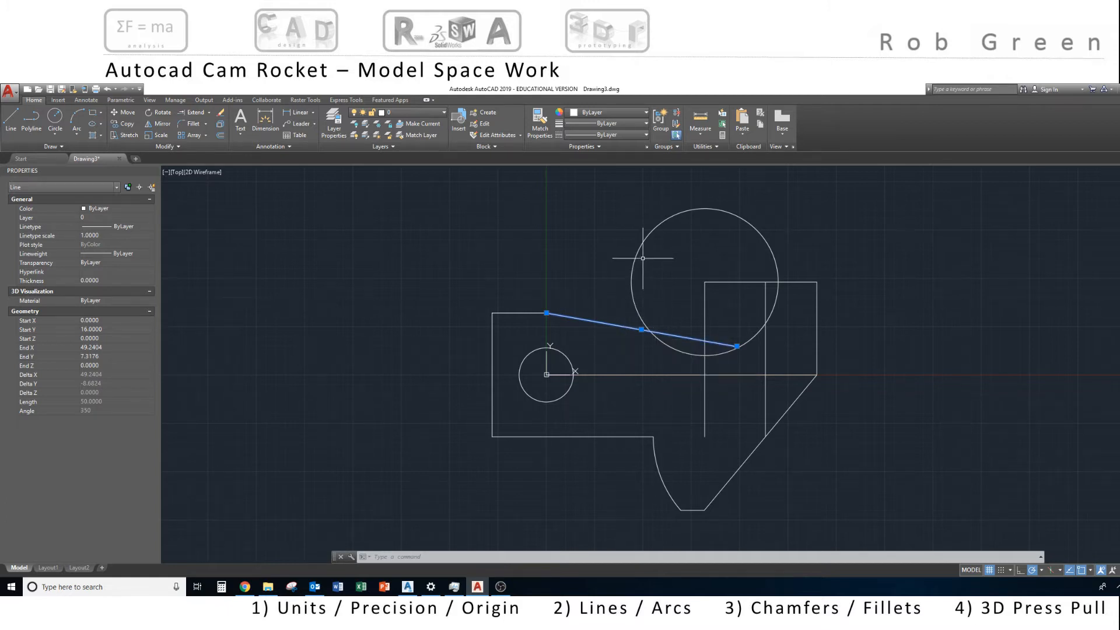
pyautogui.moveTo(612, 244)
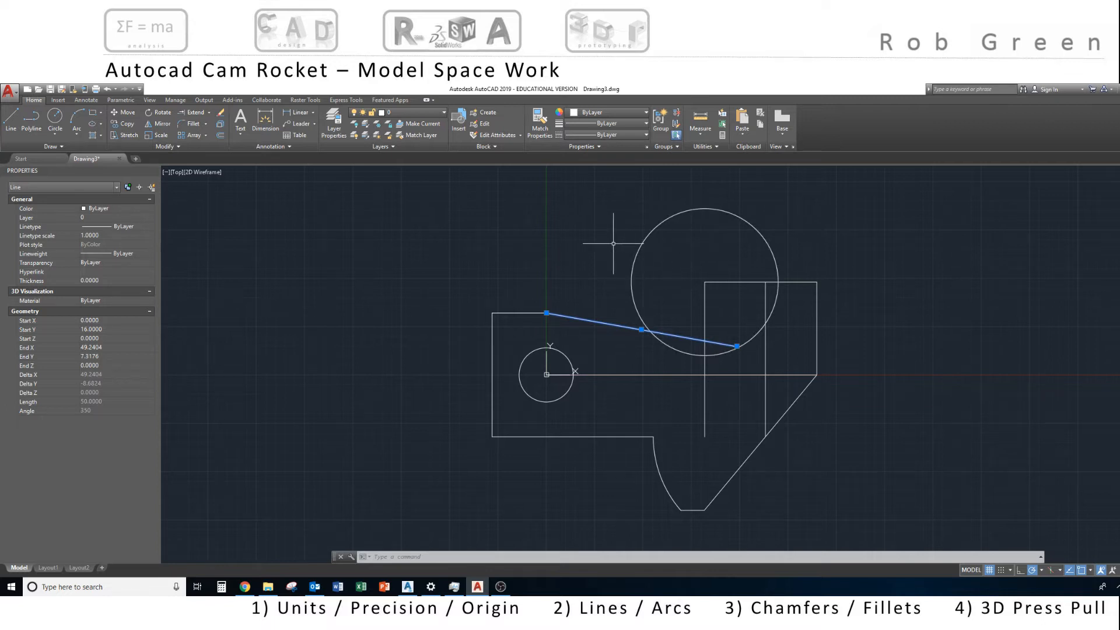
pyautogui.moveTo(672, 253)
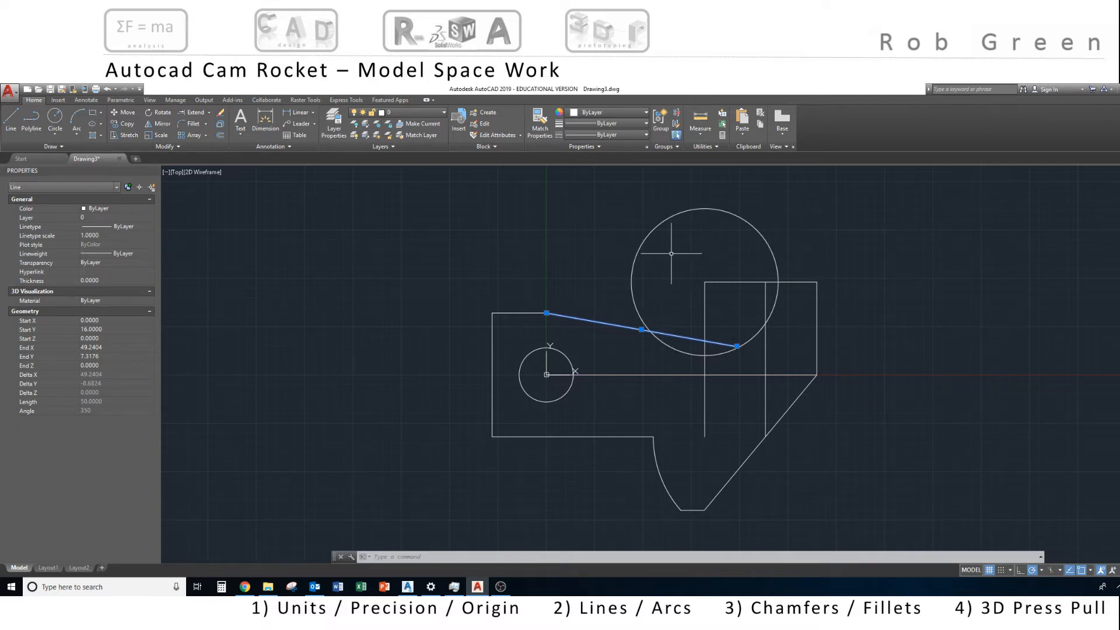
pyautogui.moveTo(206, 188)
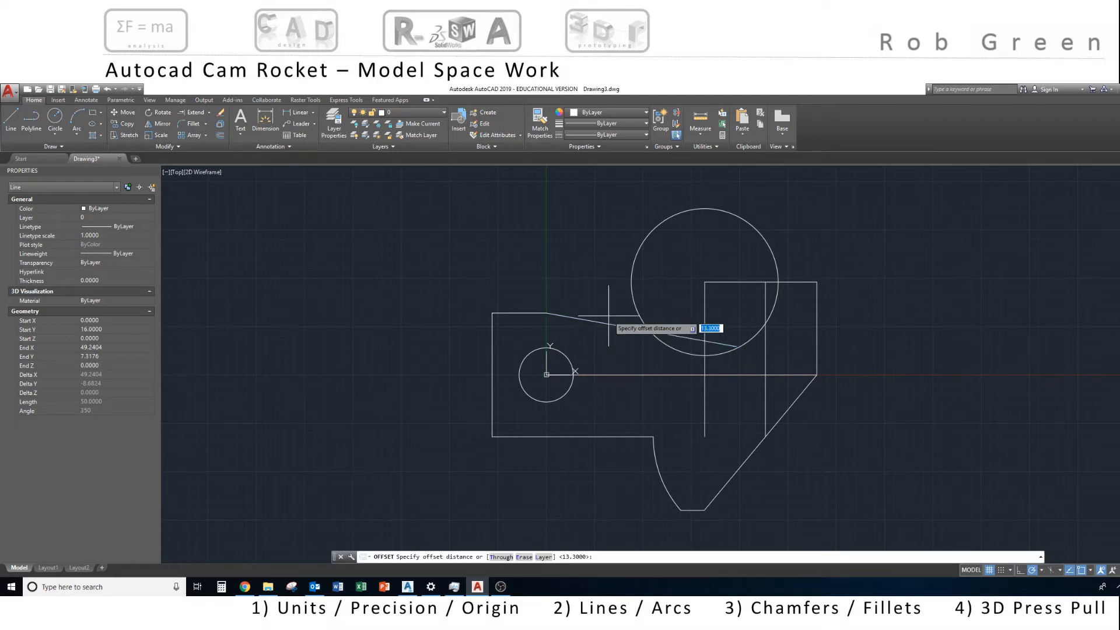
# Offset the sloped edge to a parallel copy above it that crosses the large circle.
pyautogui.press('Escape')
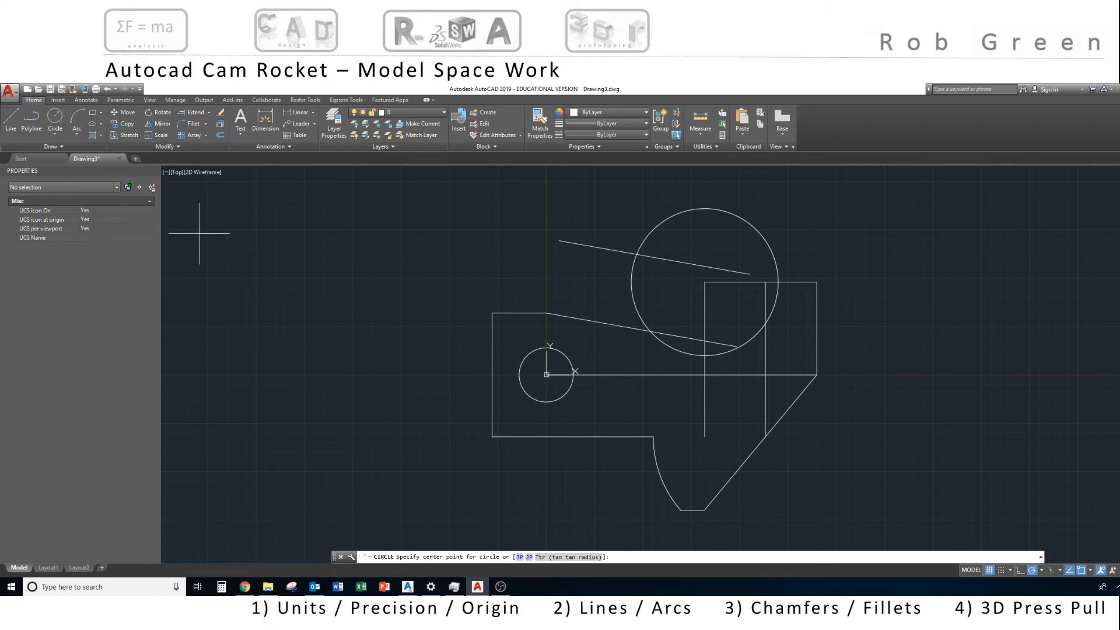
pyautogui.moveTo(635, 256)
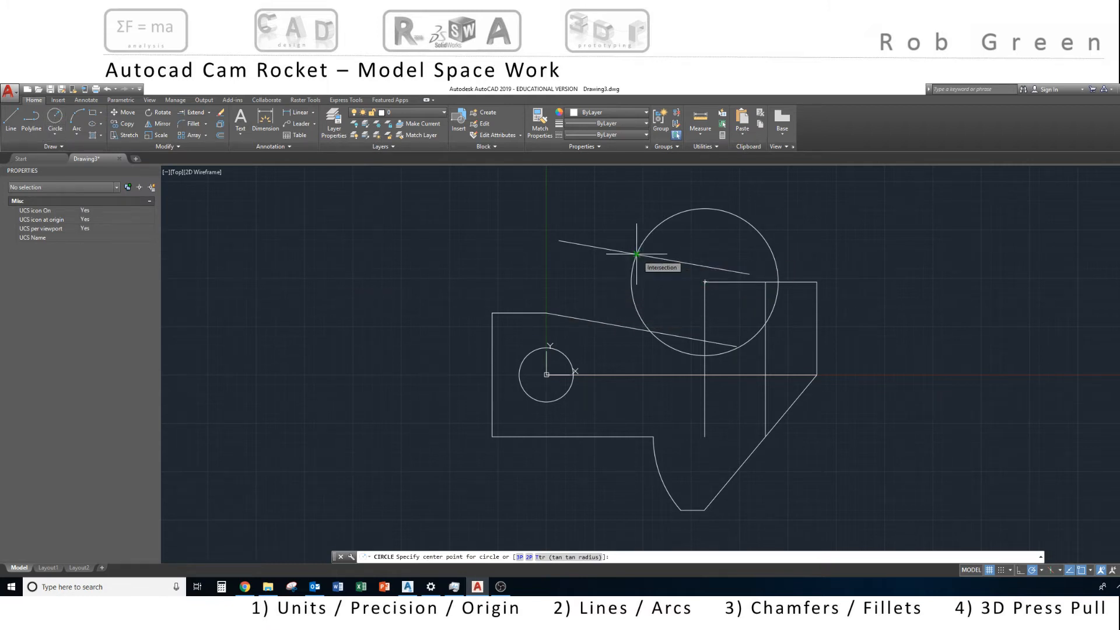
# Draw a radius 19 circle centred where the offset line meets the large circle.
pyautogui.click(635, 255)
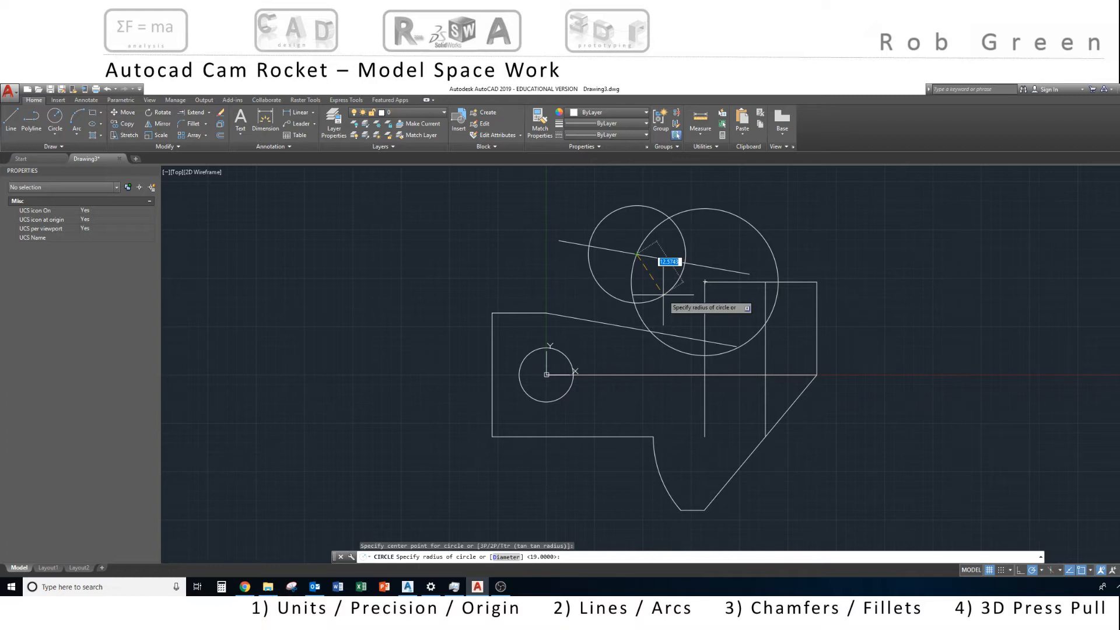
pyautogui.write('19')
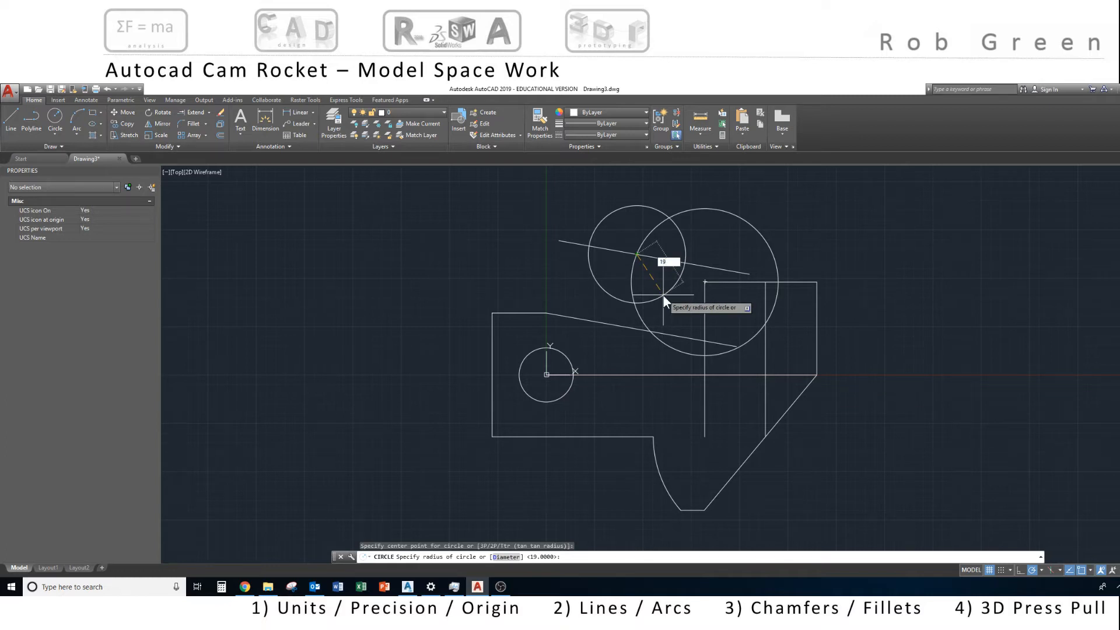
pyautogui.write('19')
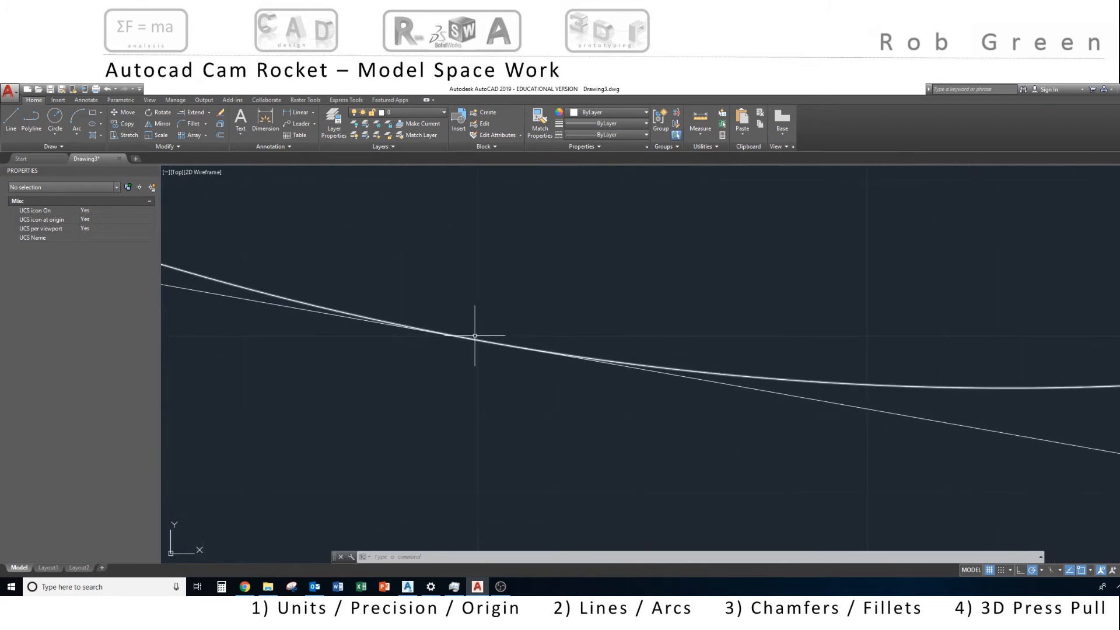
pyautogui.moveTo(584, 349)
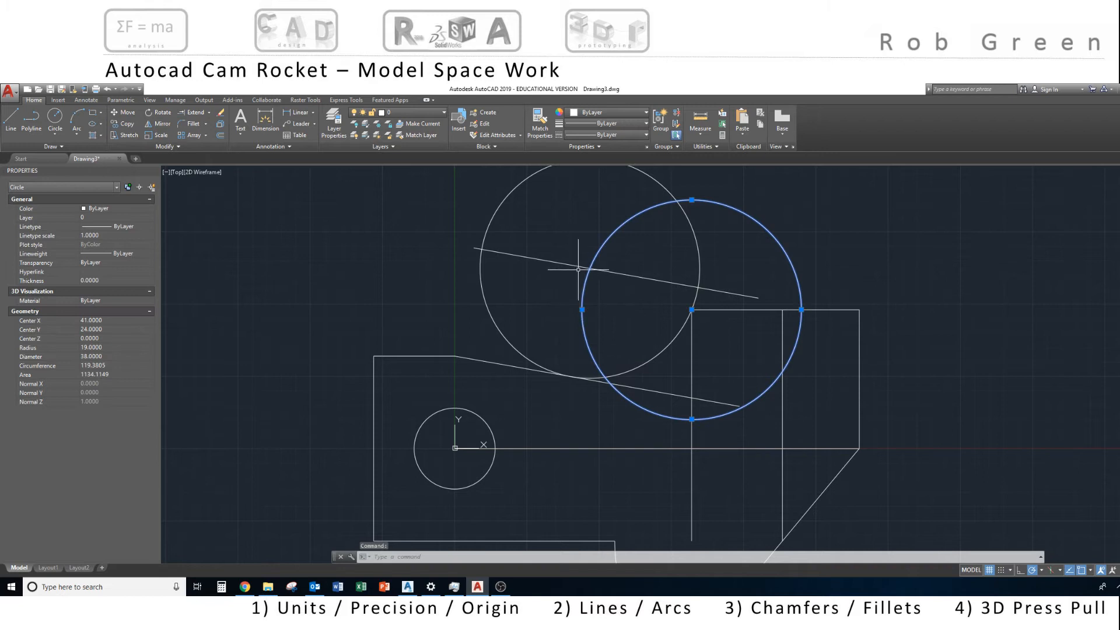
# Delete the construction circle, offset line and helper lines around the radius 19 circle.
pyautogui.click(615, 272)
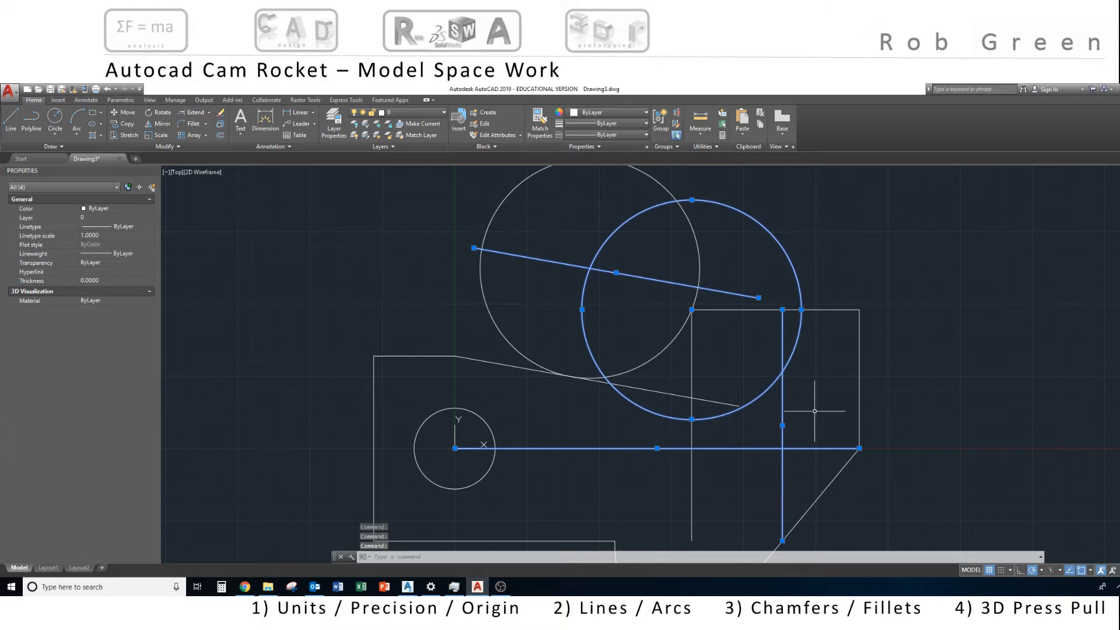
pyautogui.press('Delete')
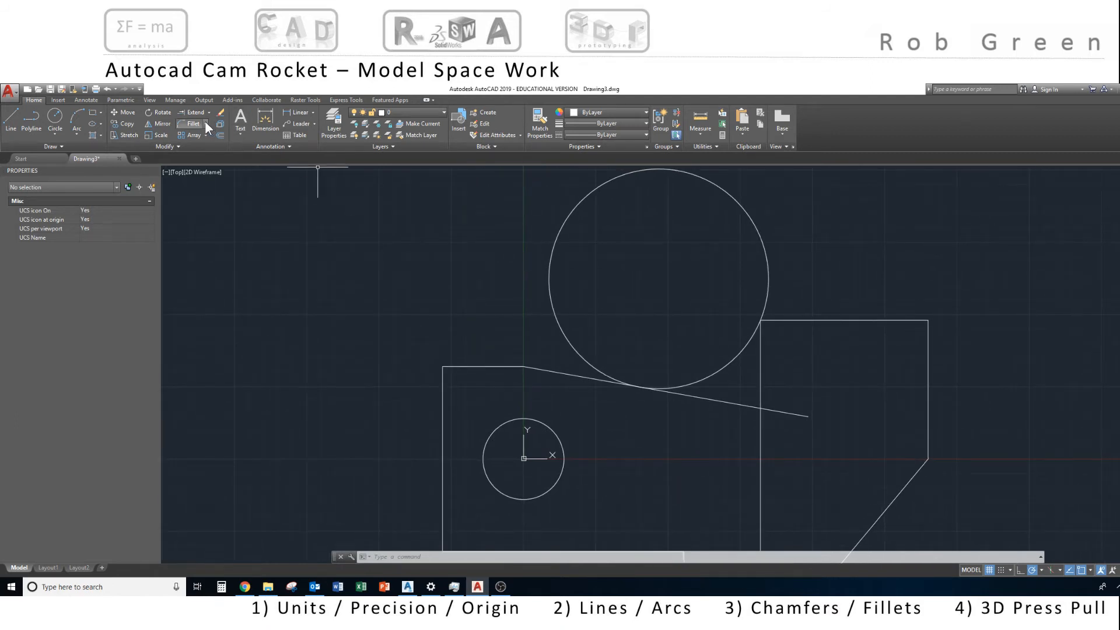
# Trim the circle into a concave arc, cut the overhanging line end and delete the leftover vertical line.
pyautogui.click(208, 112)
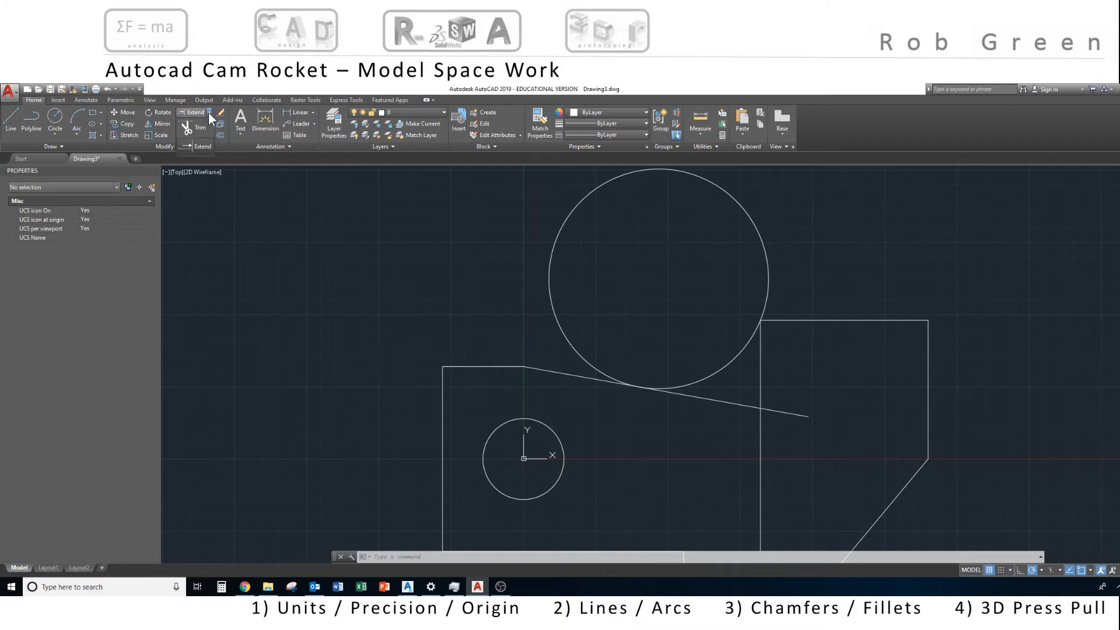
pyautogui.click(193, 112)
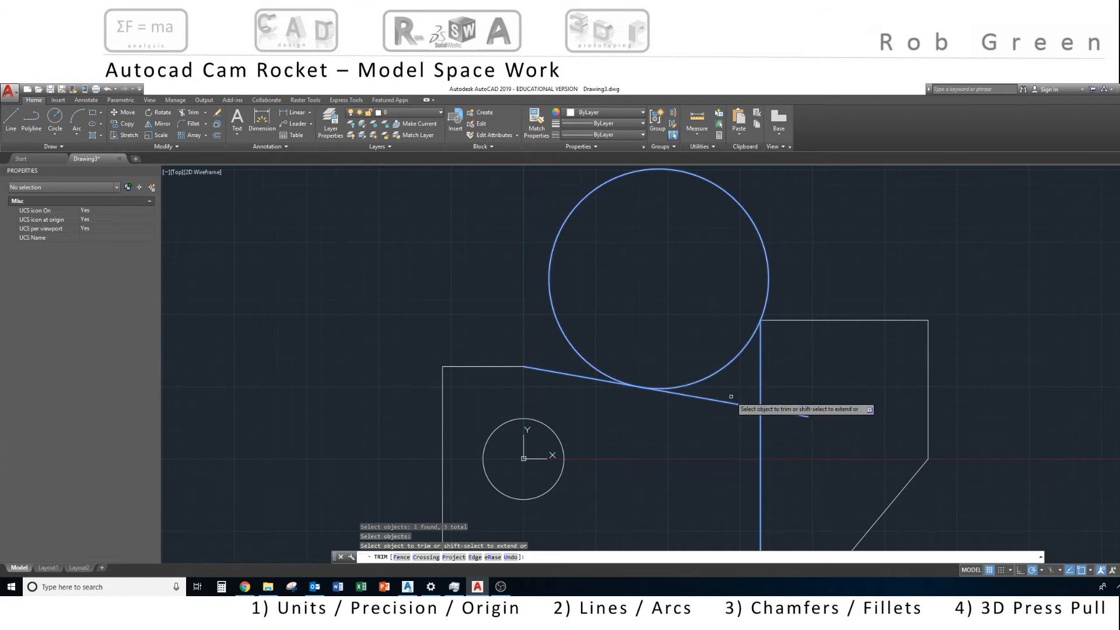
pyautogui.click(576, 350)
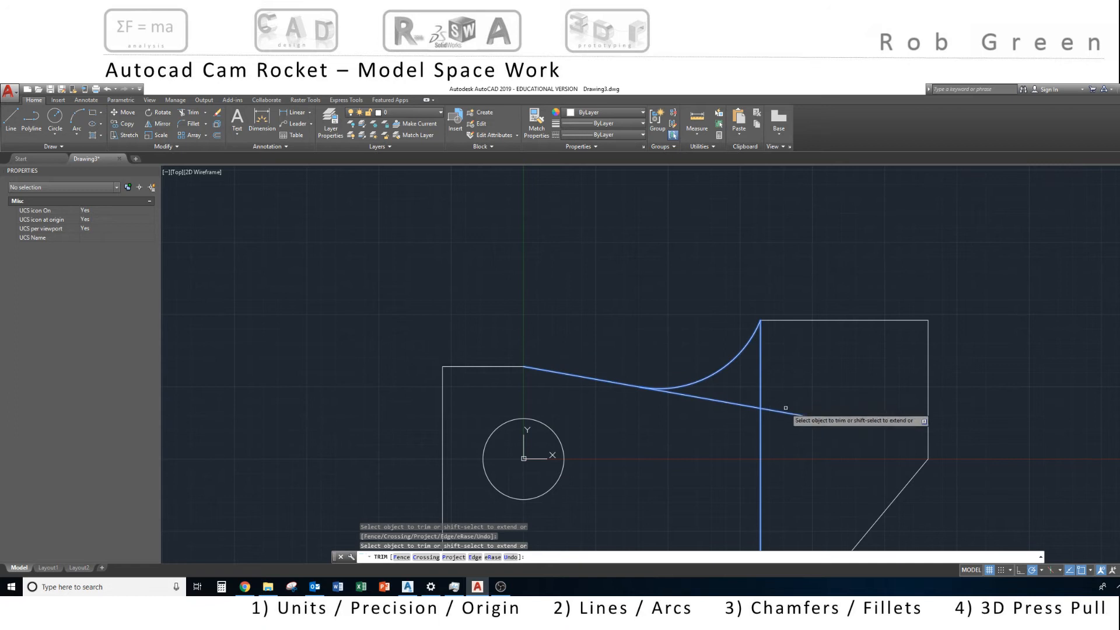
pyautogui.click(786, 418)
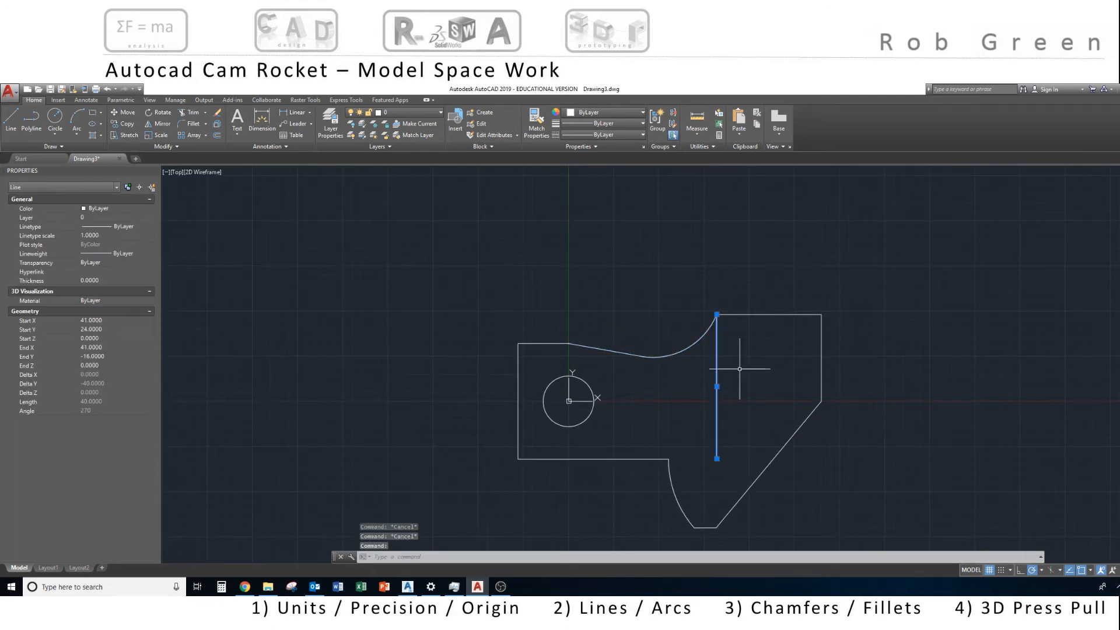
pyautogui.press('Delete')
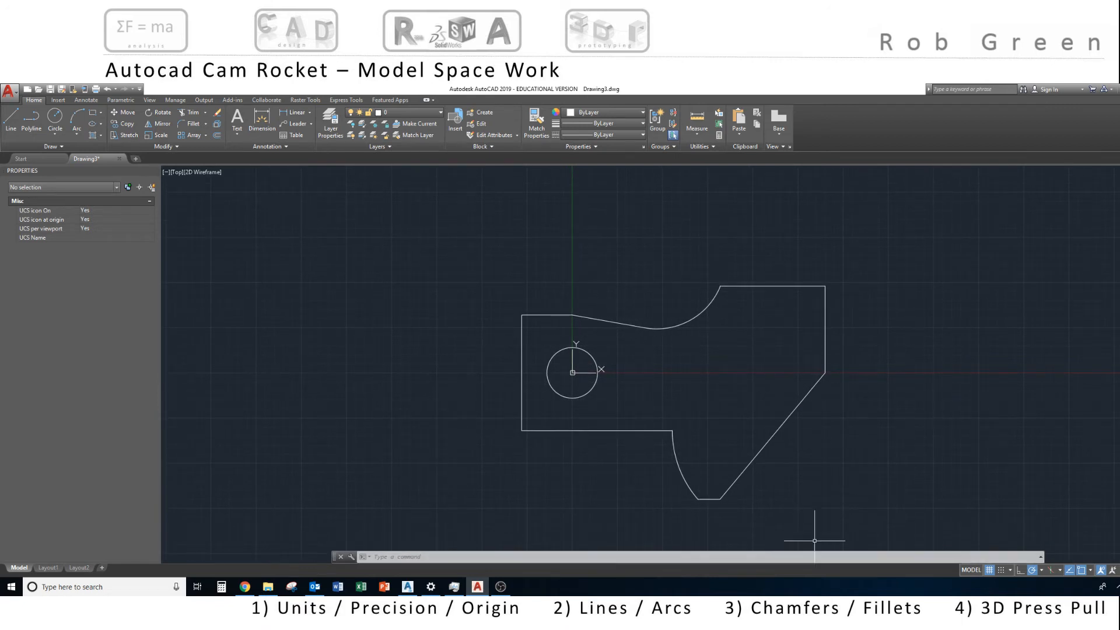
pyautogui.moveTo(244, 199)
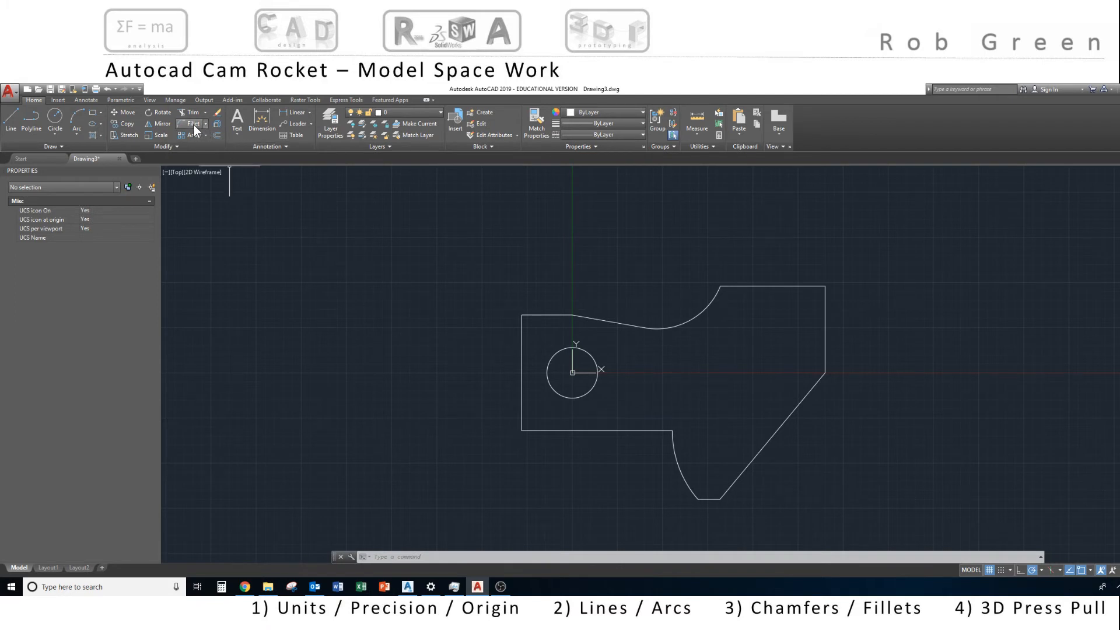
# Fillet a corner of the cam outline with radius 5.
pyautogui.click(191, 124)
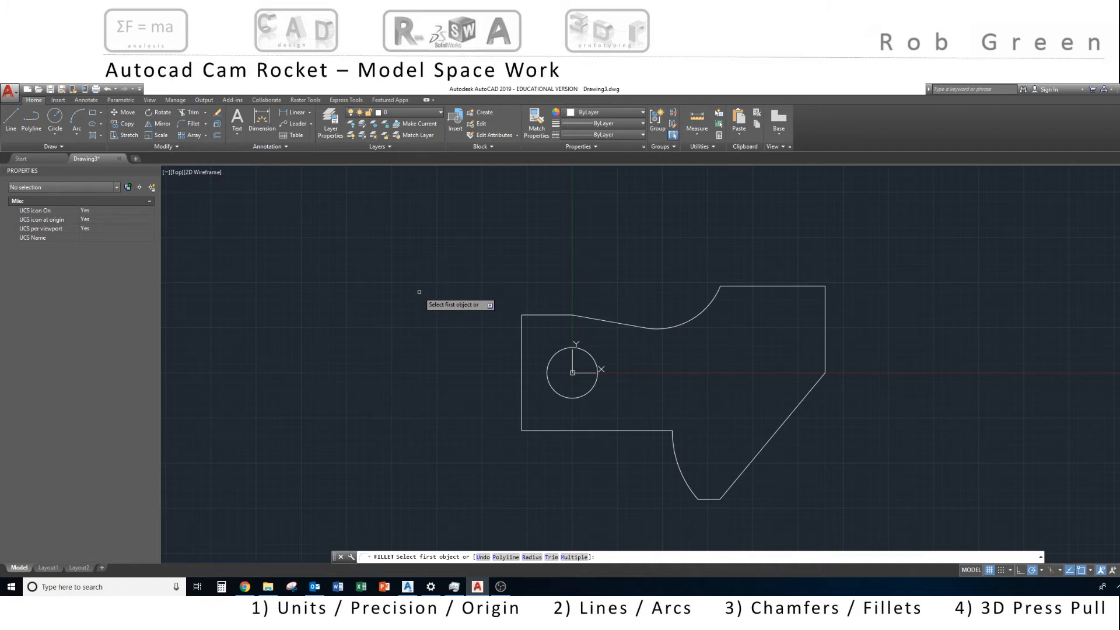
pyautogui.moveTo(601, 370)
pyautogui.write('r')
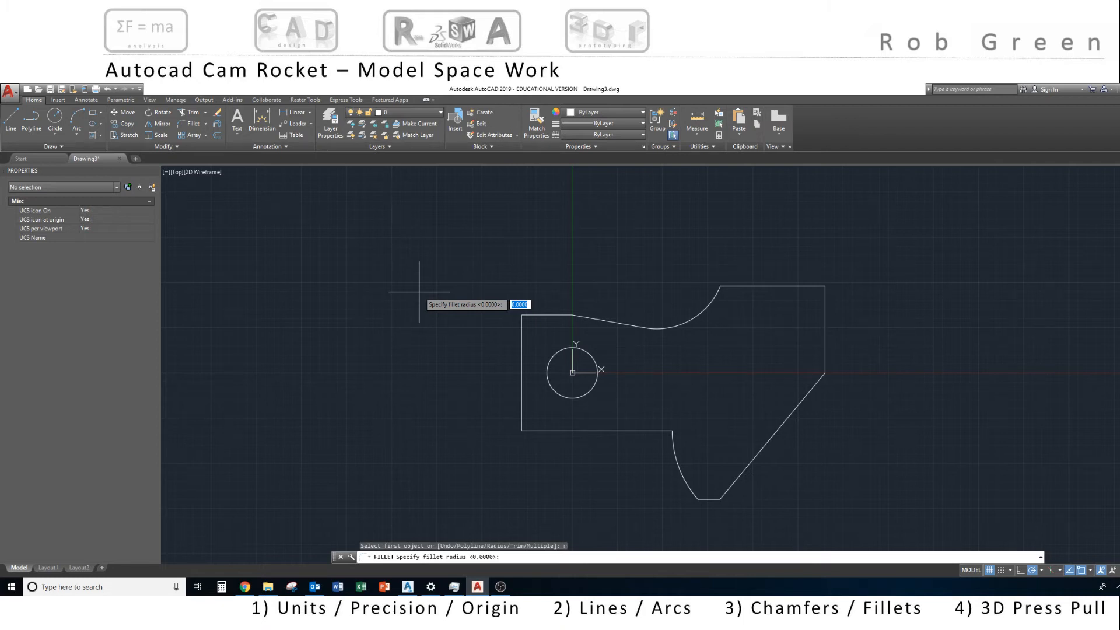
pyautogui.write('5')
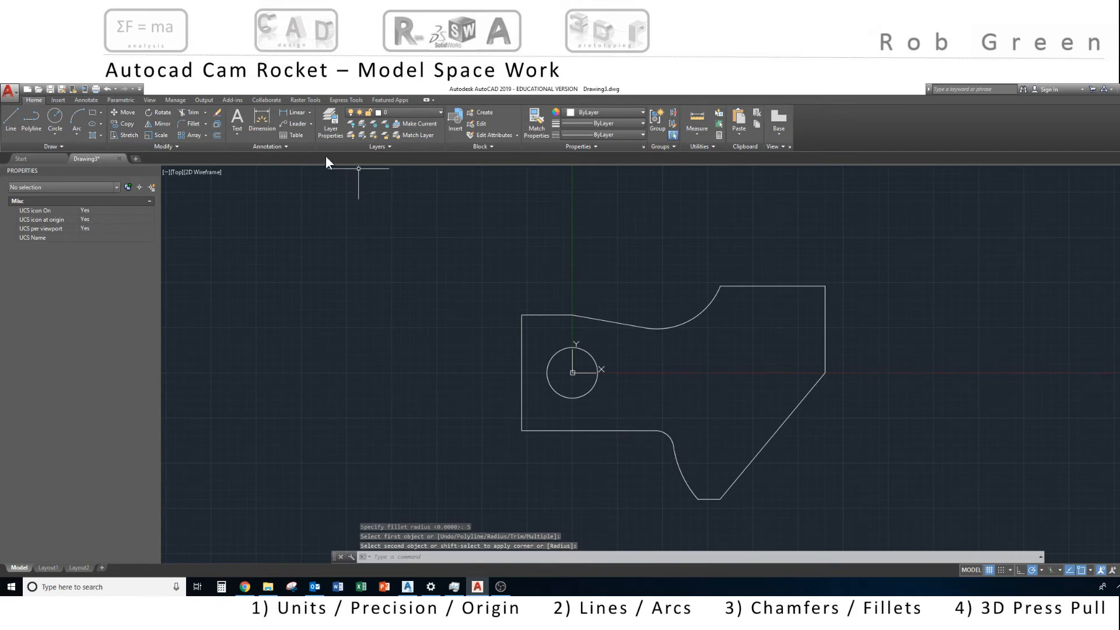
# Chamfer the top-right corner with distances 5 and 5.
pyautogui.click(203, 124)
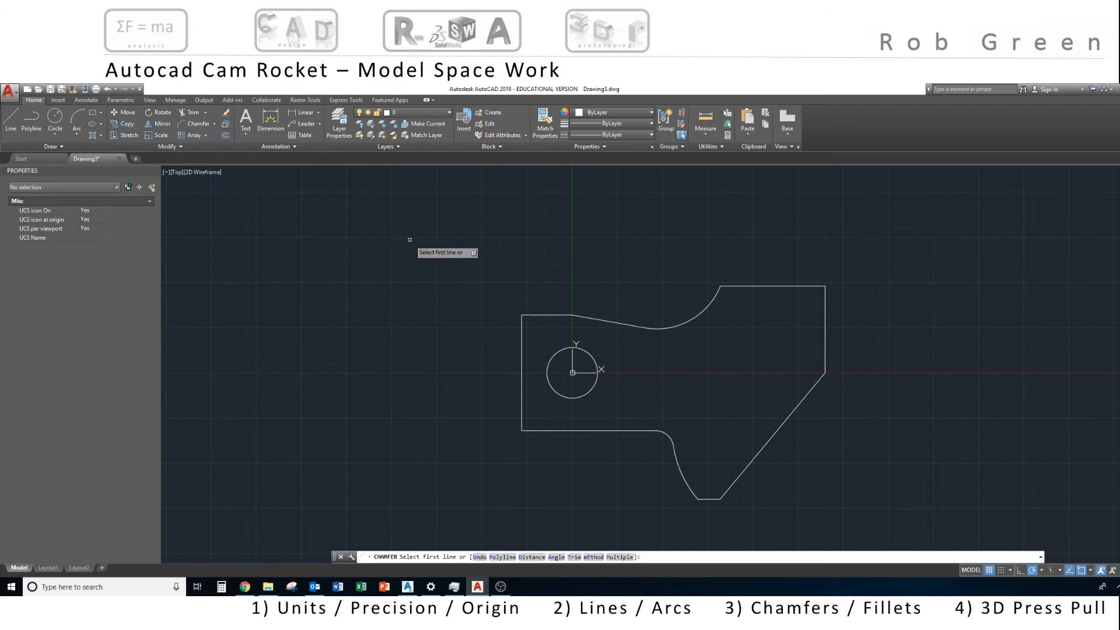
pyautogui.write('d')
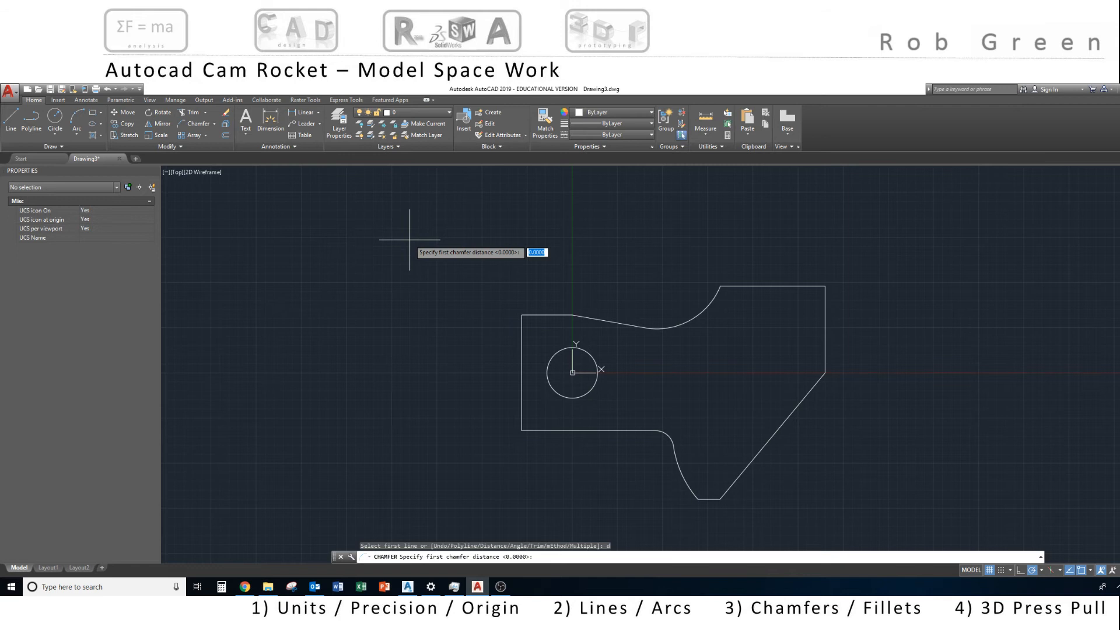
pyautogui.write('5')
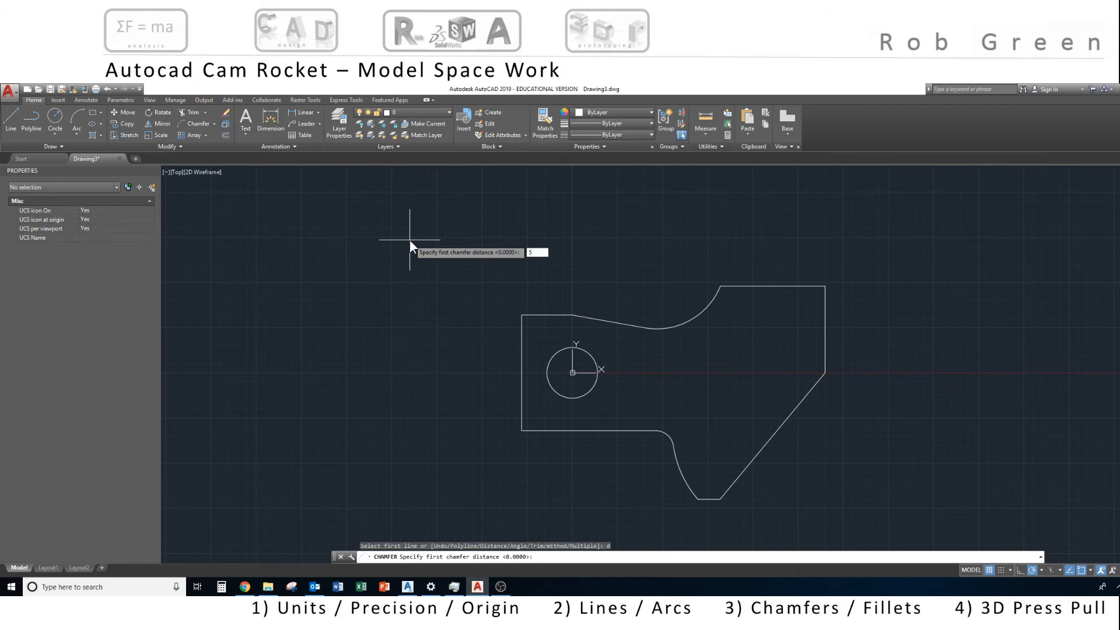
pyautogui.write('5')
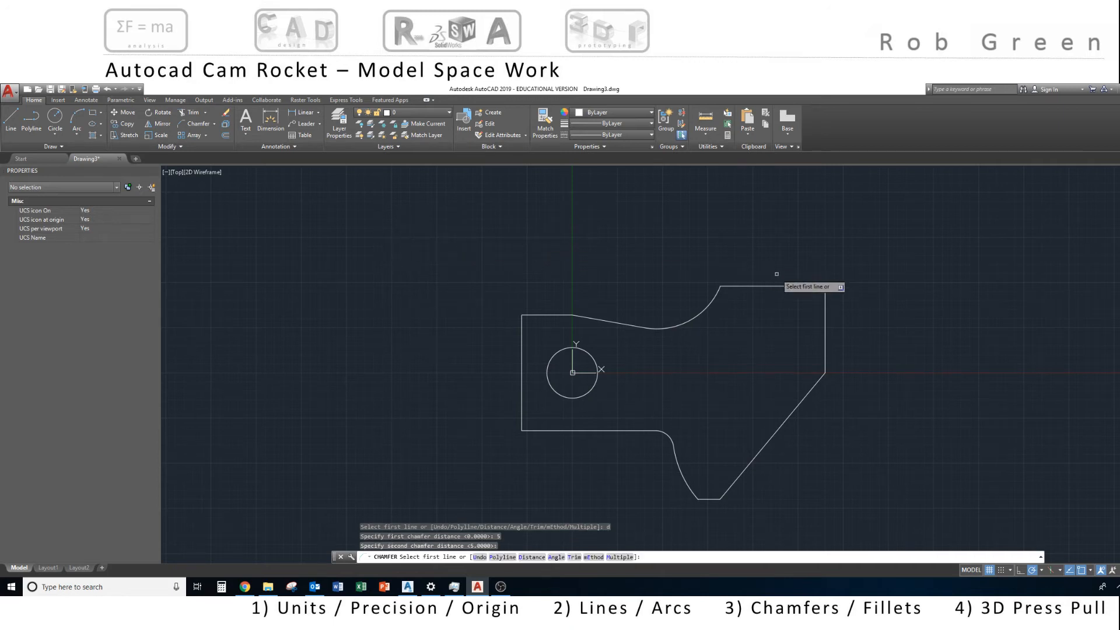
pyautogui.click(771, 289)
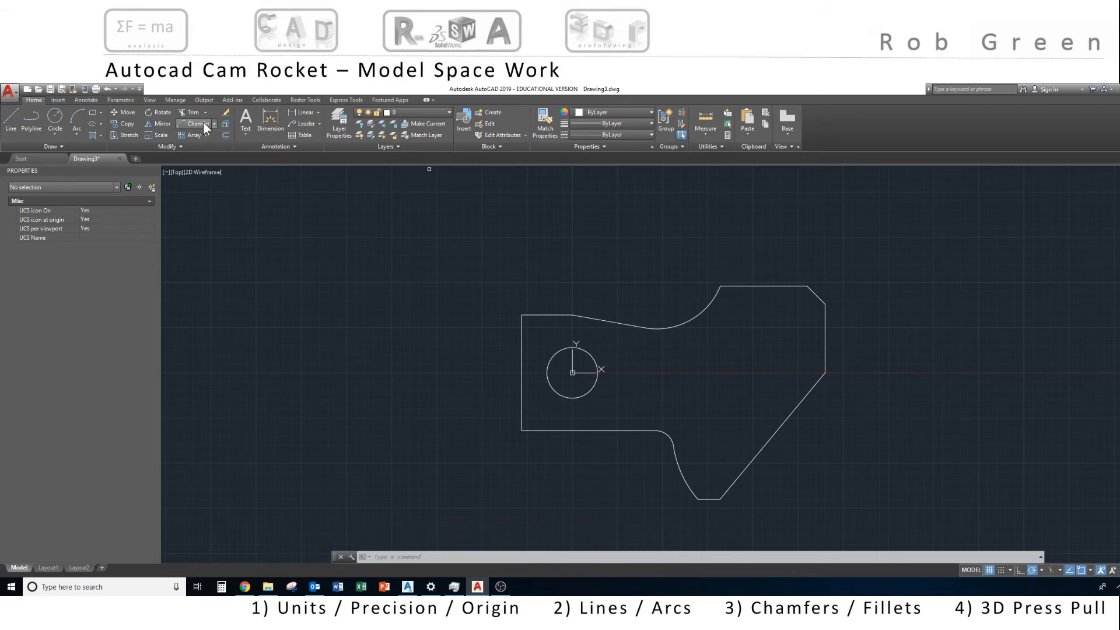
# Chamfer both left corners with distances 7 and 7.
pyautogui.click(193, 123)
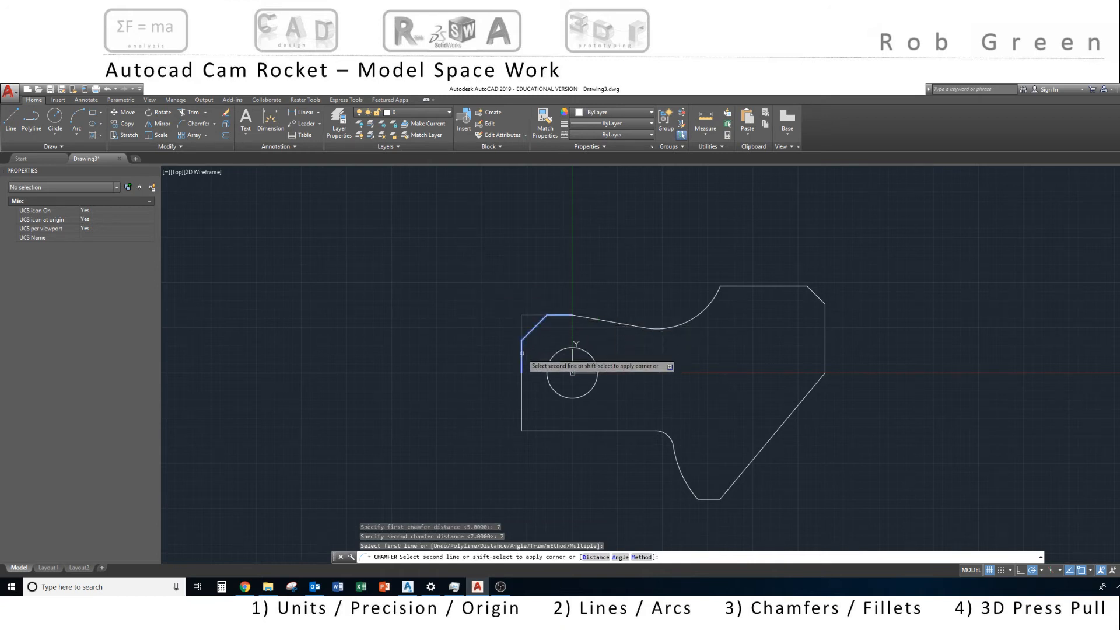
pyautogui.click(542, 317)
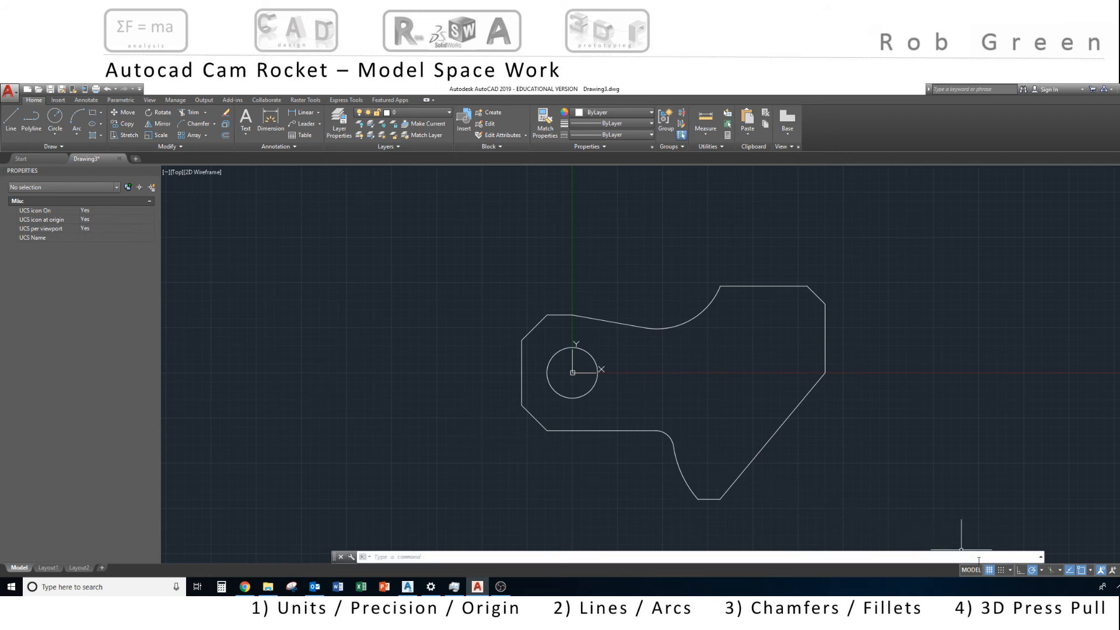
pyautogui.moveTo(1000, 571)
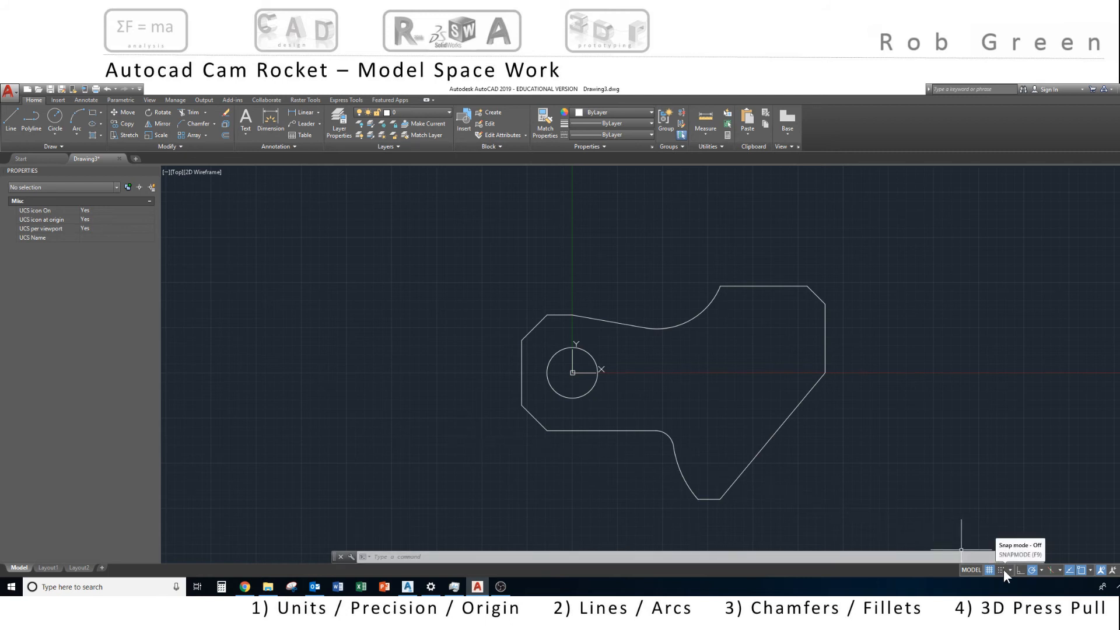
pyautogui.moveTo(702, 391)
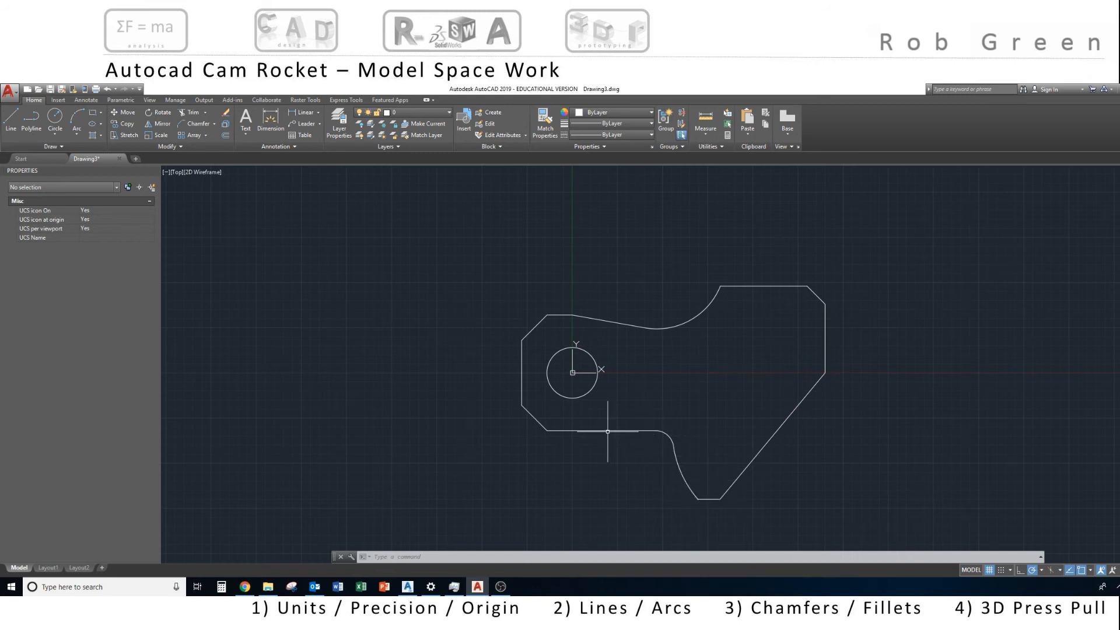
pyautogui.moveTo(587, 457)
pyautogui.write('join')
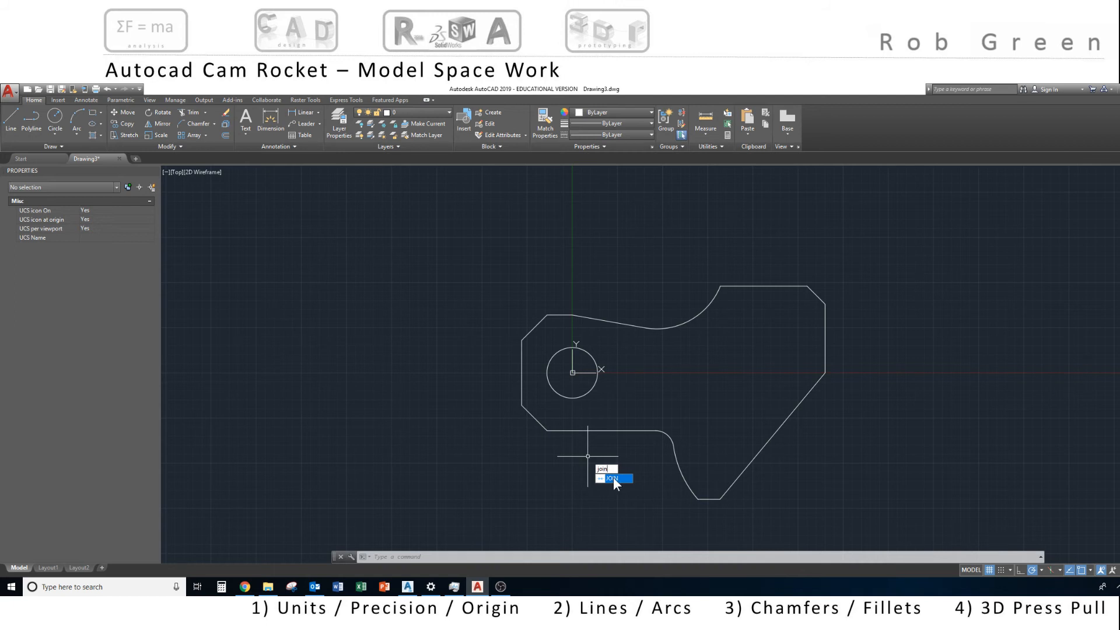
pyautogui.moveTo(616, 478)
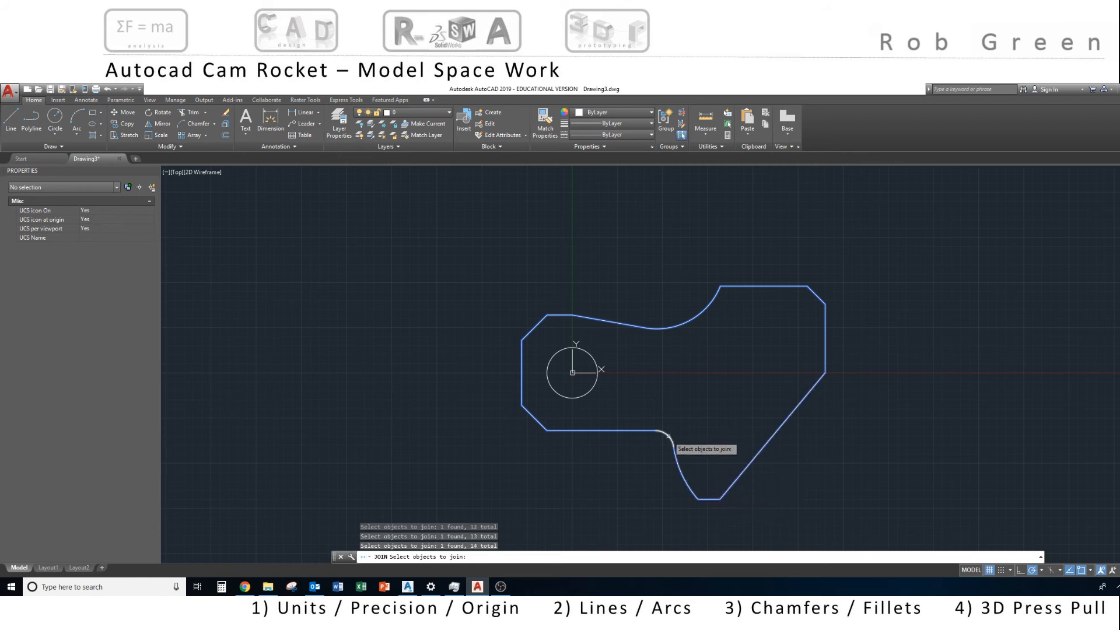
# Join all fifteen outline pieces into a single polyline.
pyautogui.click(667, 435)
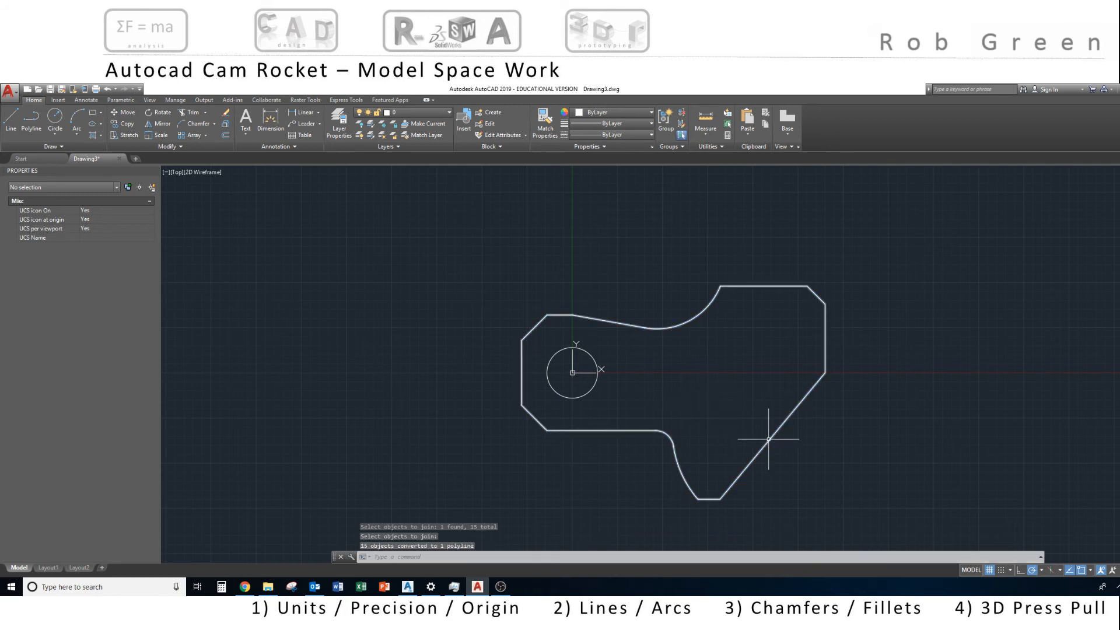
pyautogui.moveTo(768, 440)
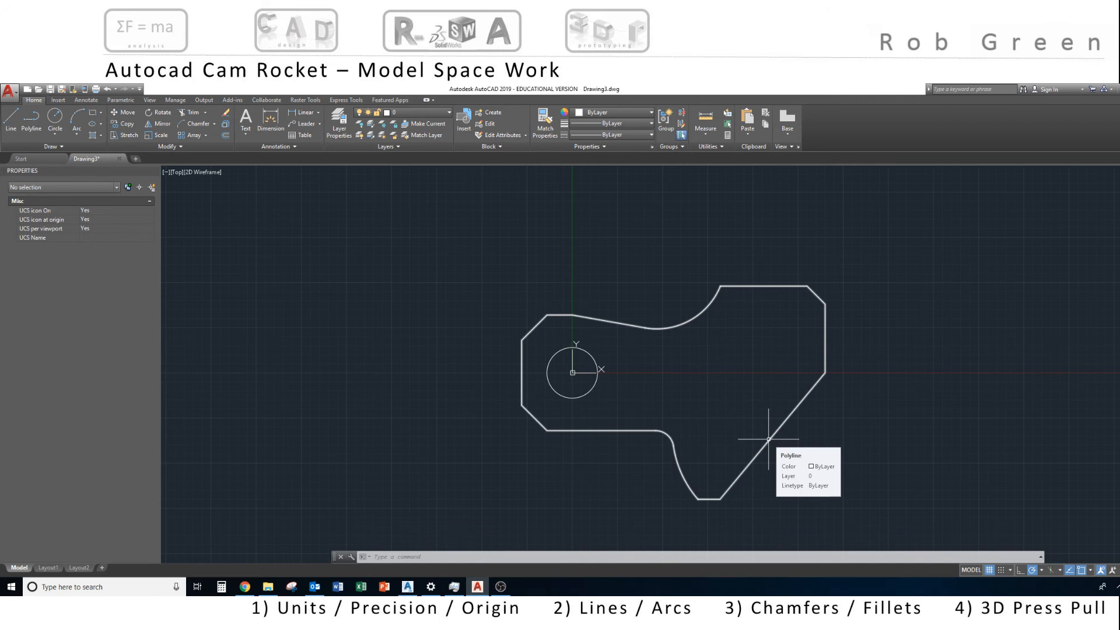
pyautogui.moveTo(770, 443)
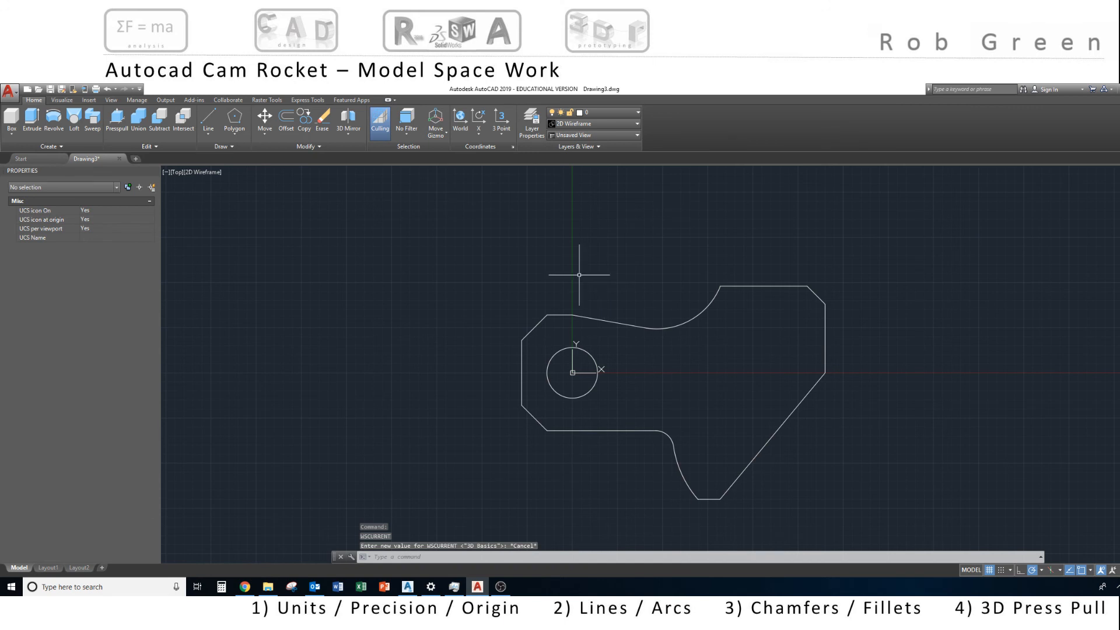
pyautogui.moveTo(117, 122)
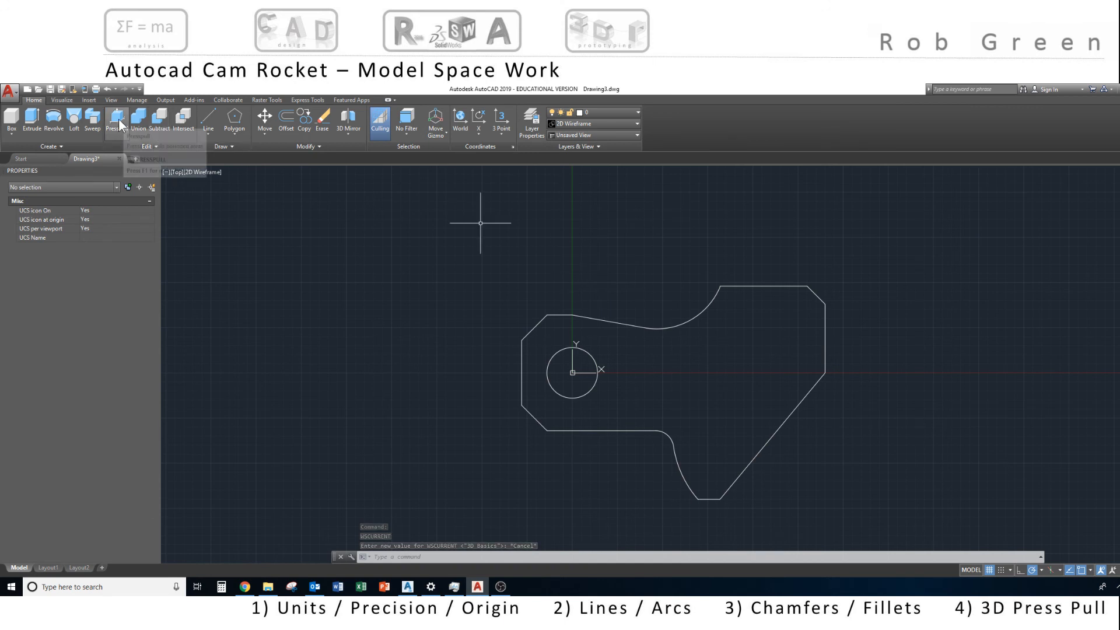
pyautogui.moveTo(115, 119)
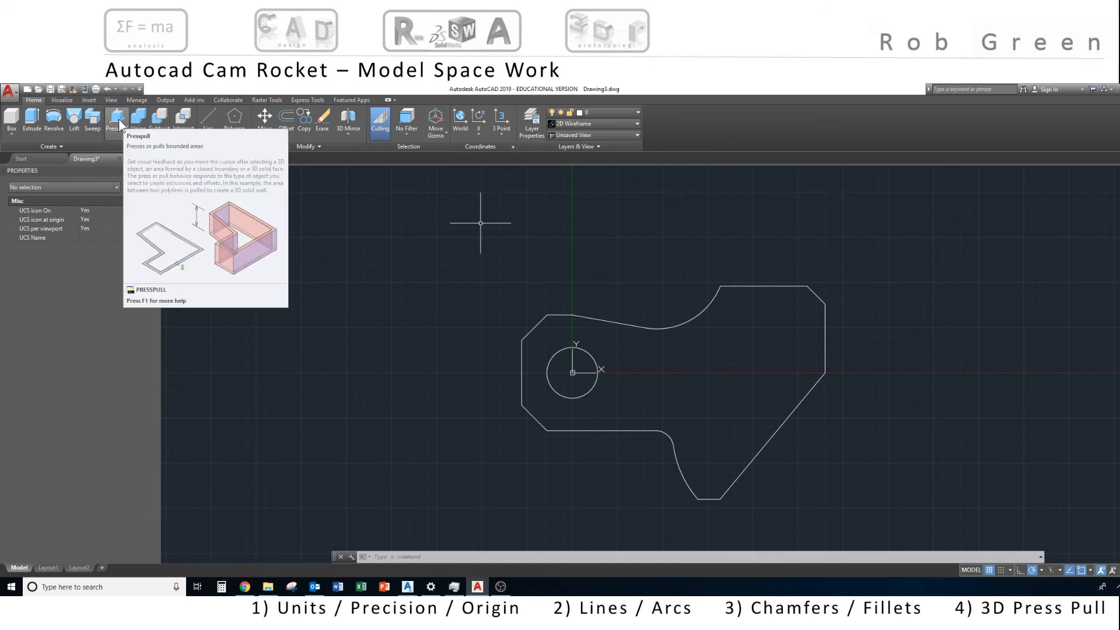
# Presspull the closed cam outline up 45 units into a solid with its hole.
pyautogui.click(115, 119)
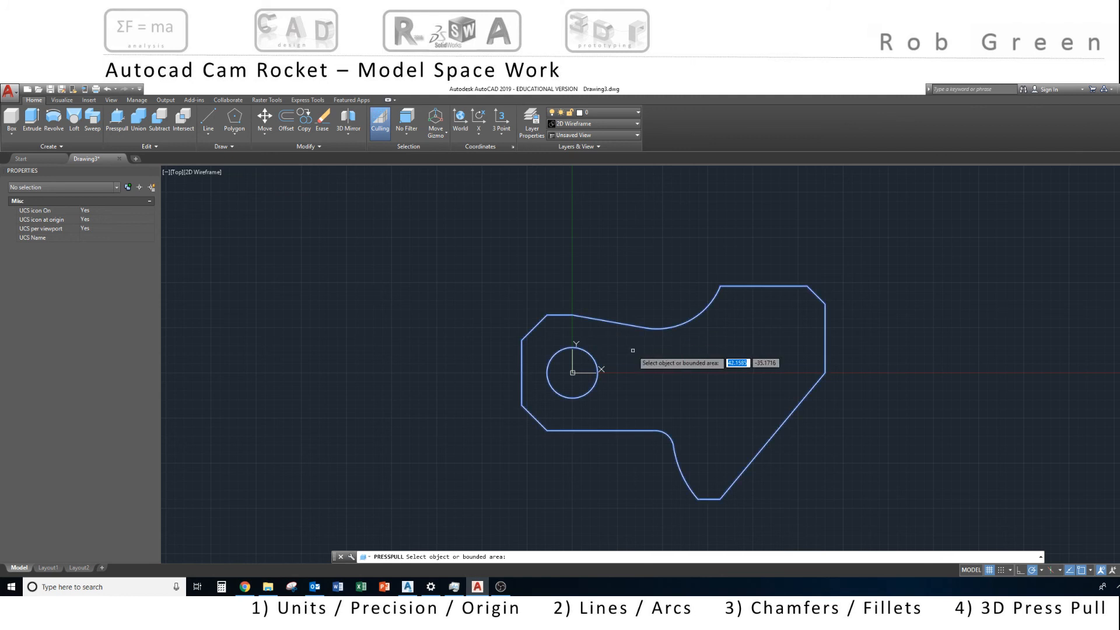
pyautogui.moveTo(662, 362)
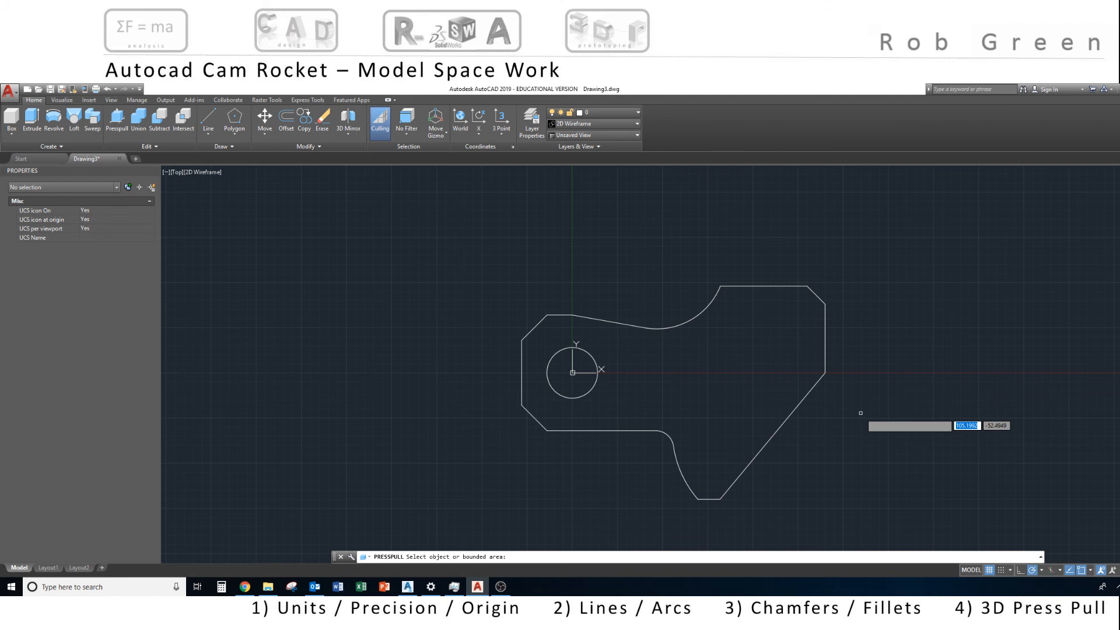
pyautogui.moveTo(860, 418)
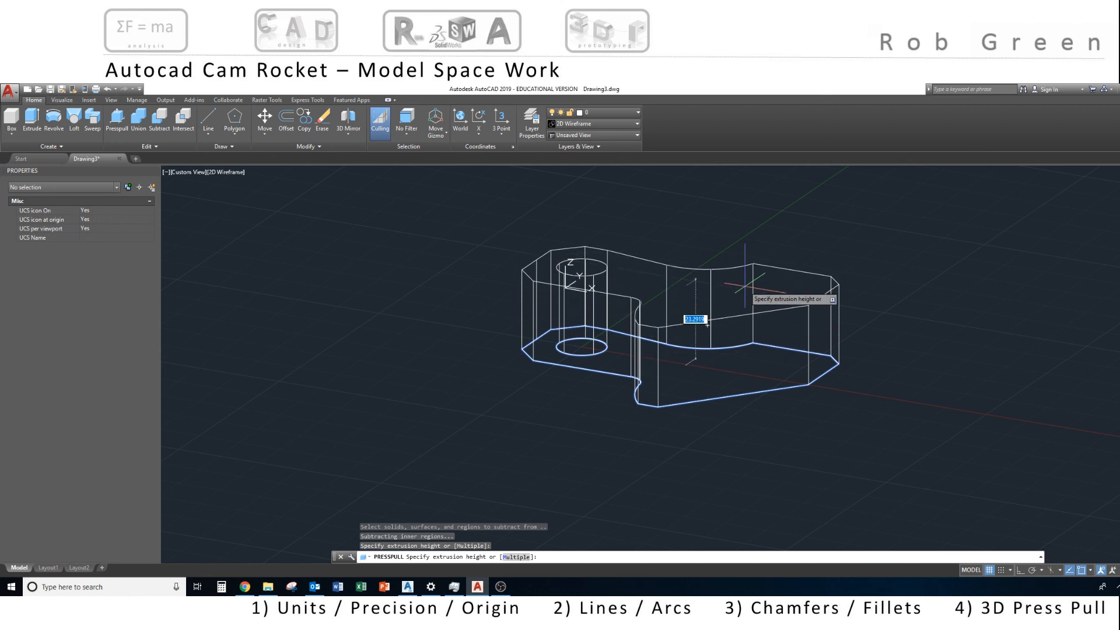
pyautogui.write('45')
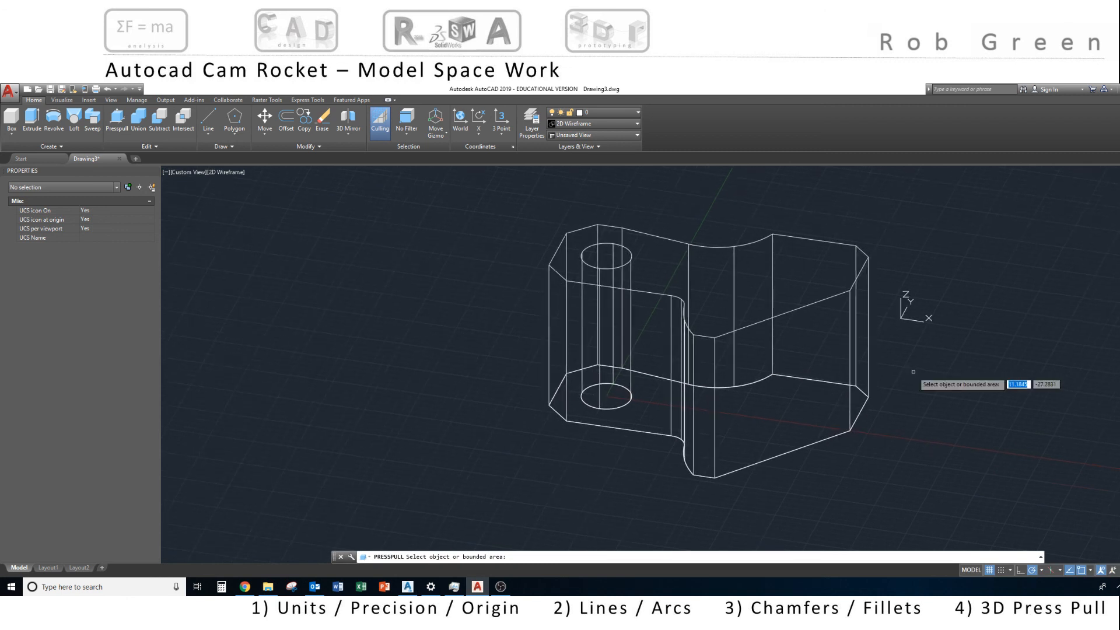
pyautogui.moveTo(756, 374)
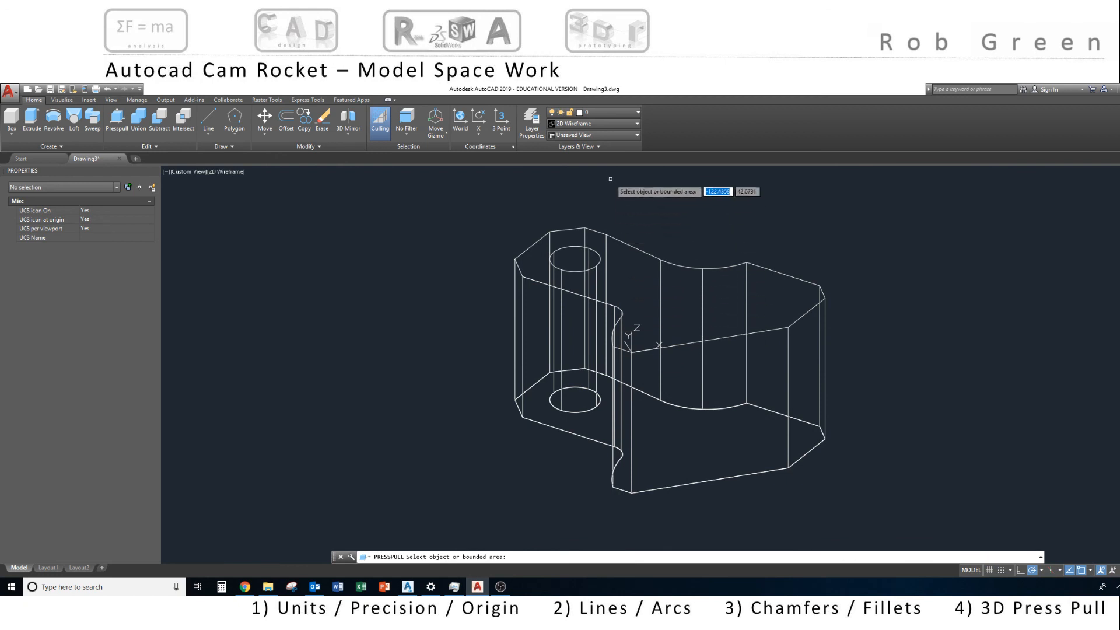
pyautogui.moveTo(616, 130)
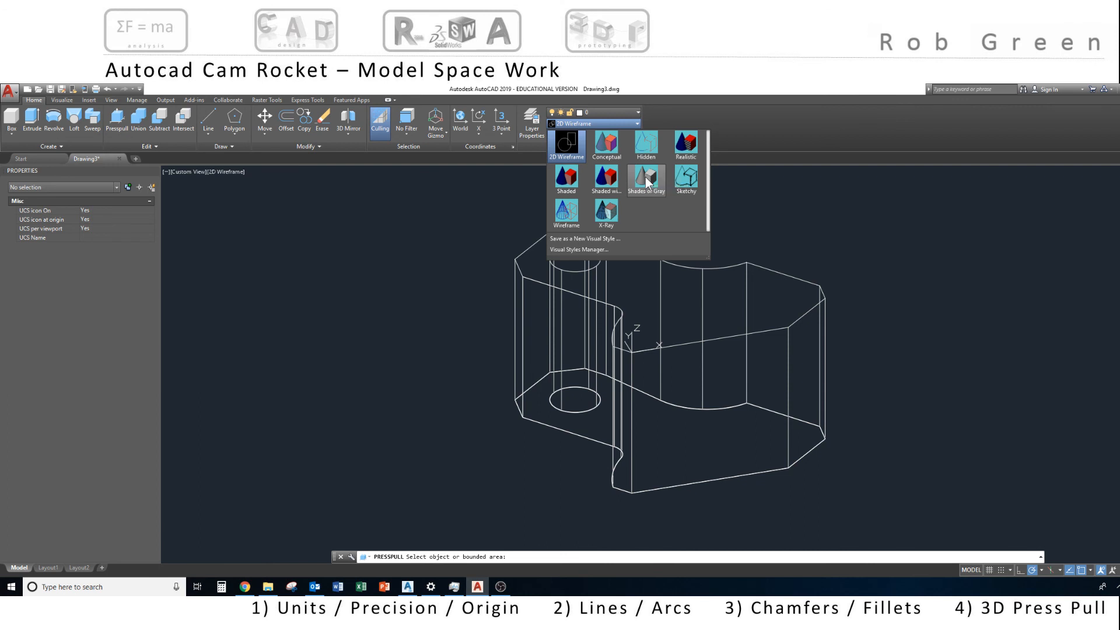
# Switch the visual style to Shades of Gray to shade the cam solid.
pyautogui.click(645, 179)
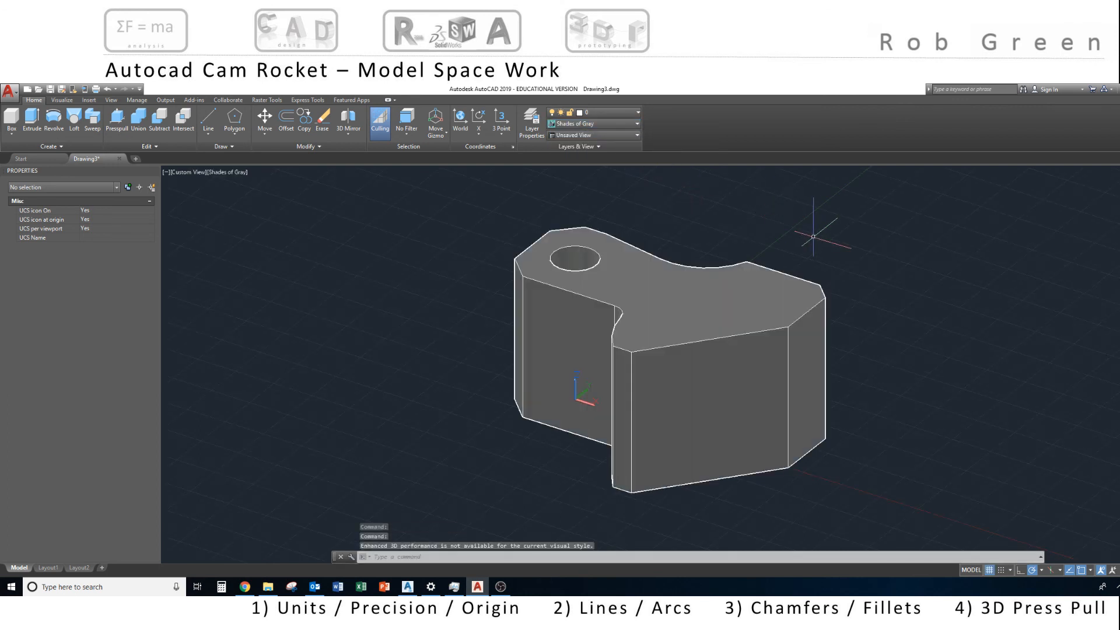